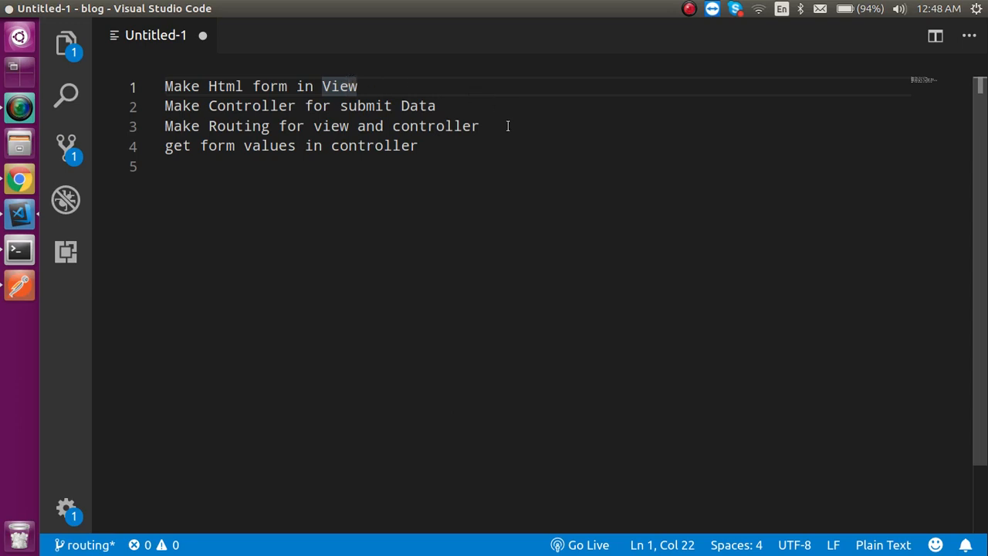
Create a new file user.blade.php under resources/views from the Explorer
click(507, 126)
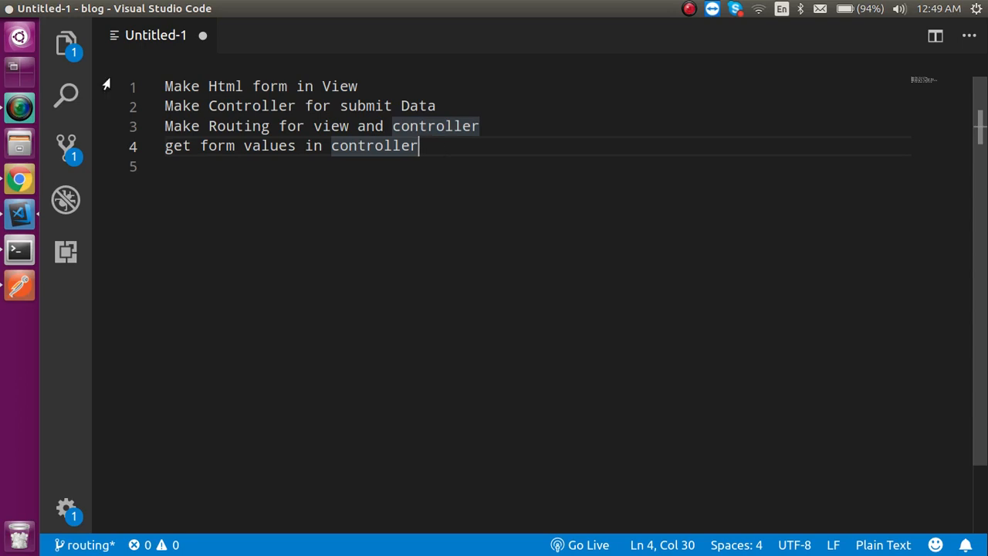
mouse_move(66, 46)
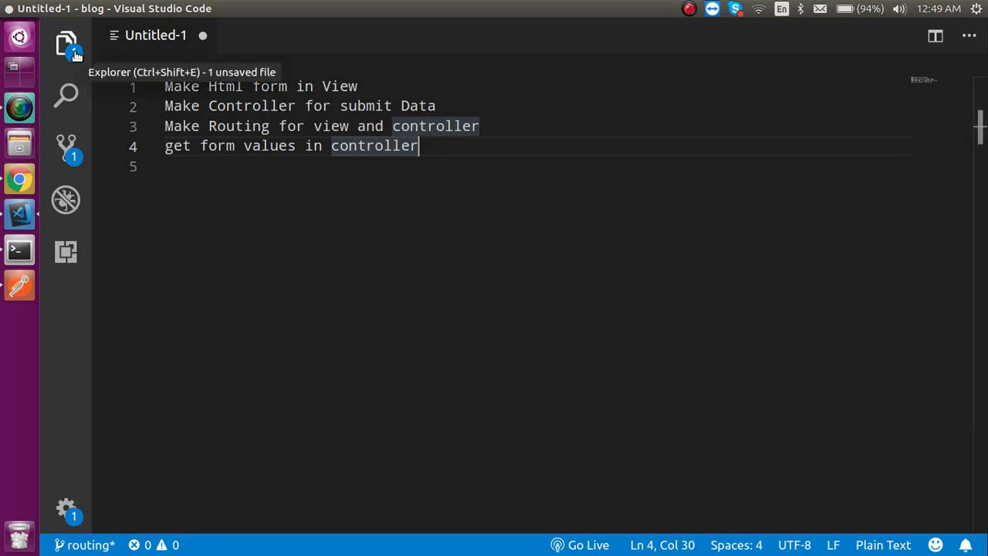
click(67, 45)
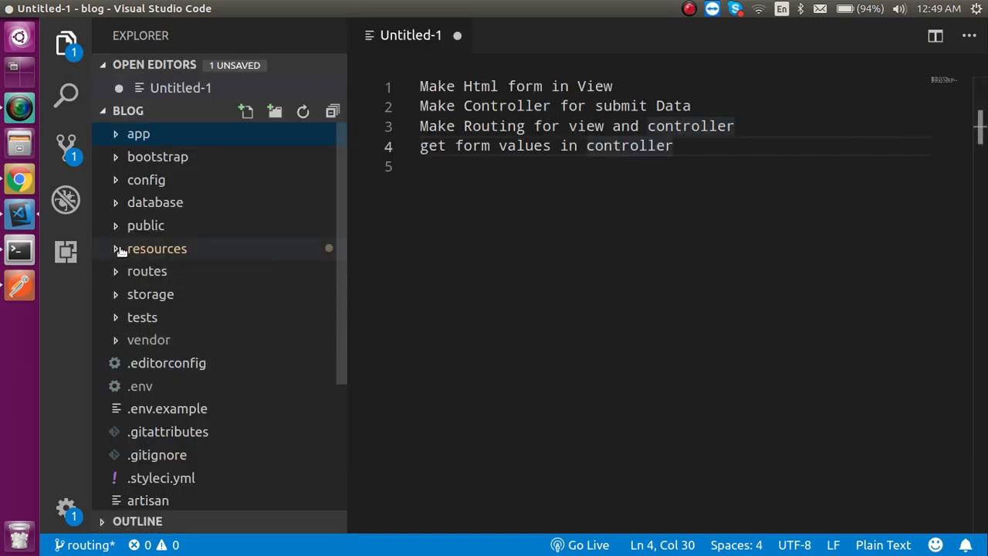
click(157, 249)
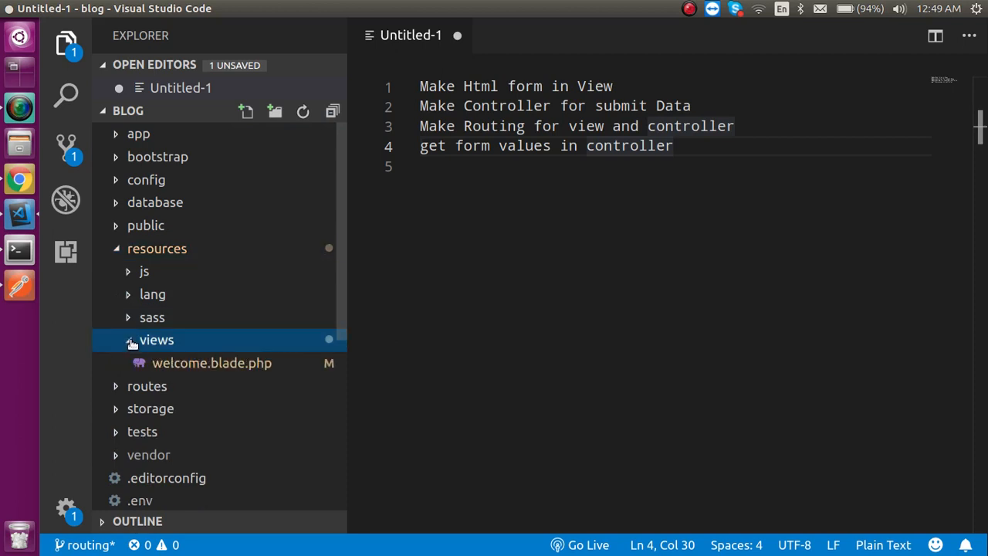
right_click(157, 339)
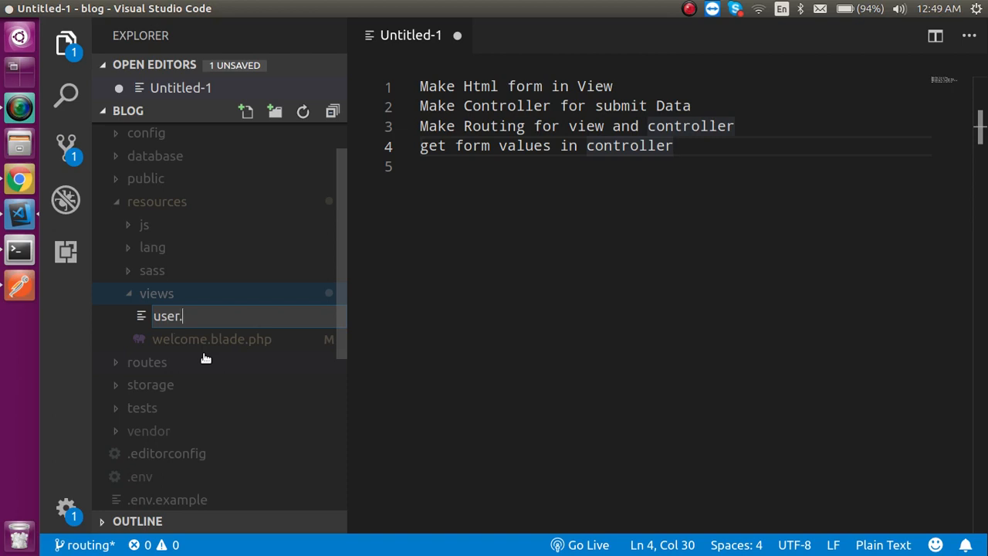
text(bladd)
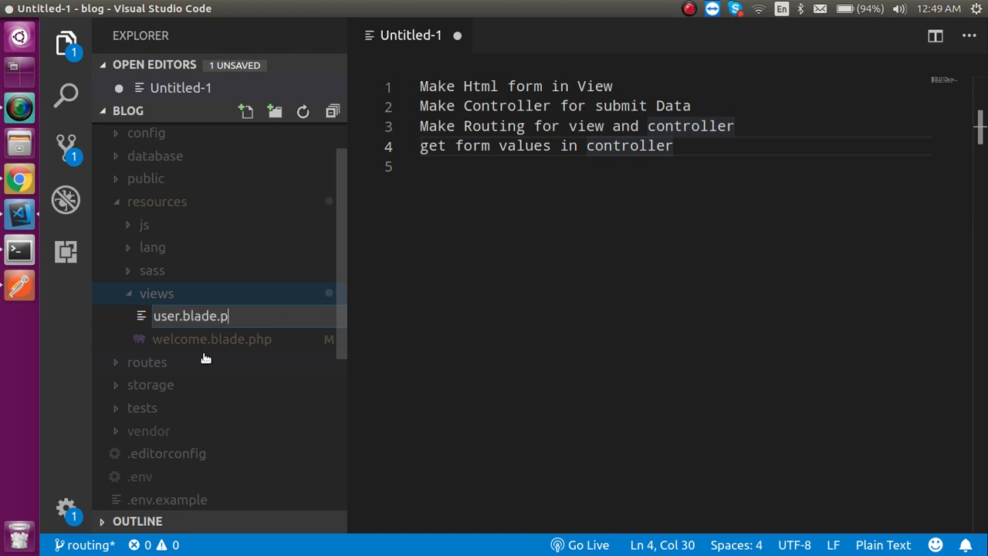
key(Enter)
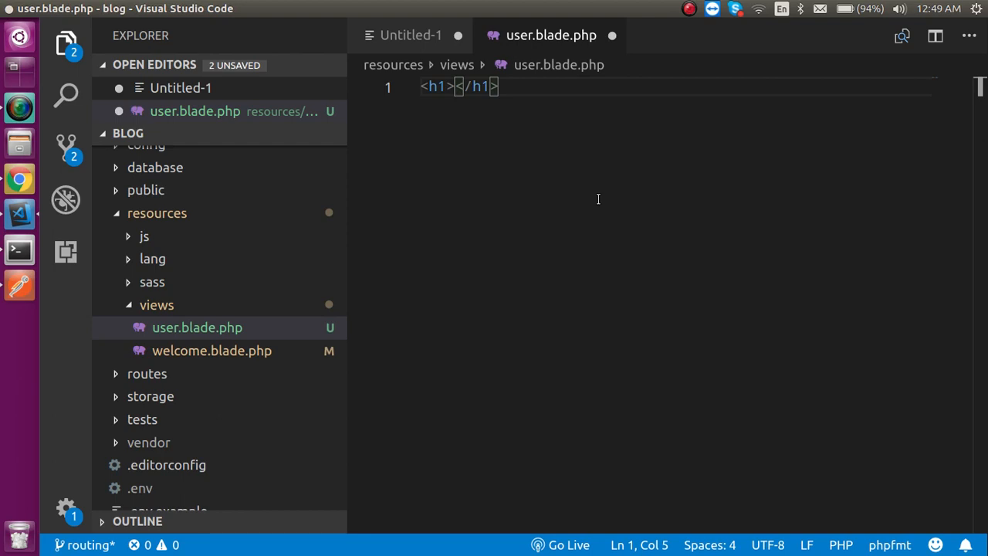
Write an h1 'User account' heading and a form with action usercontroller and method post
text(user ac)
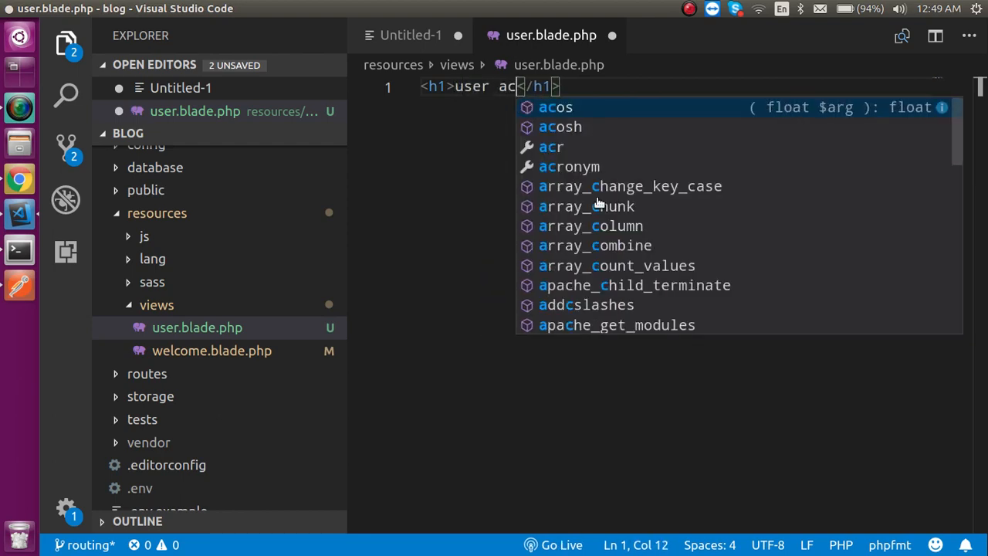
text(count)
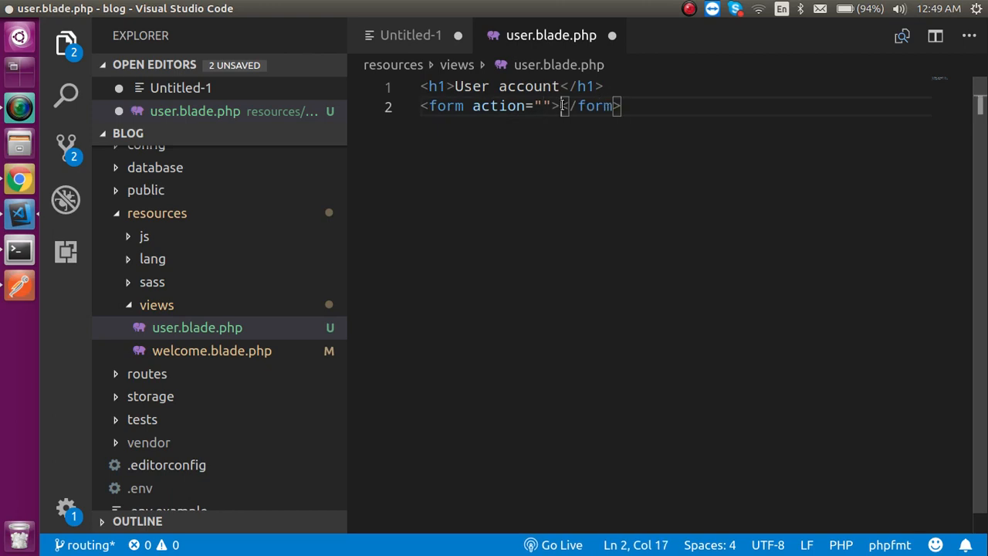
text(us)
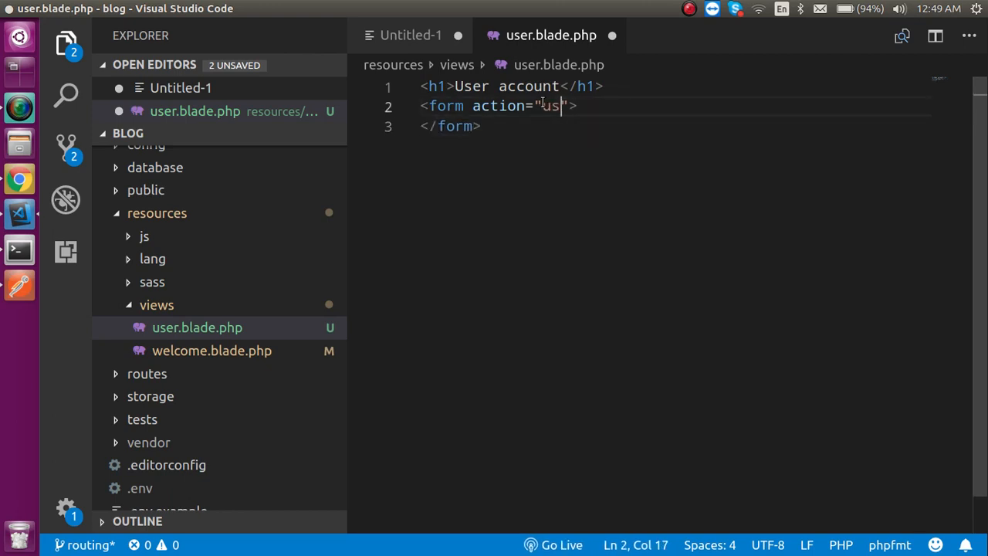
text(ercontroller)
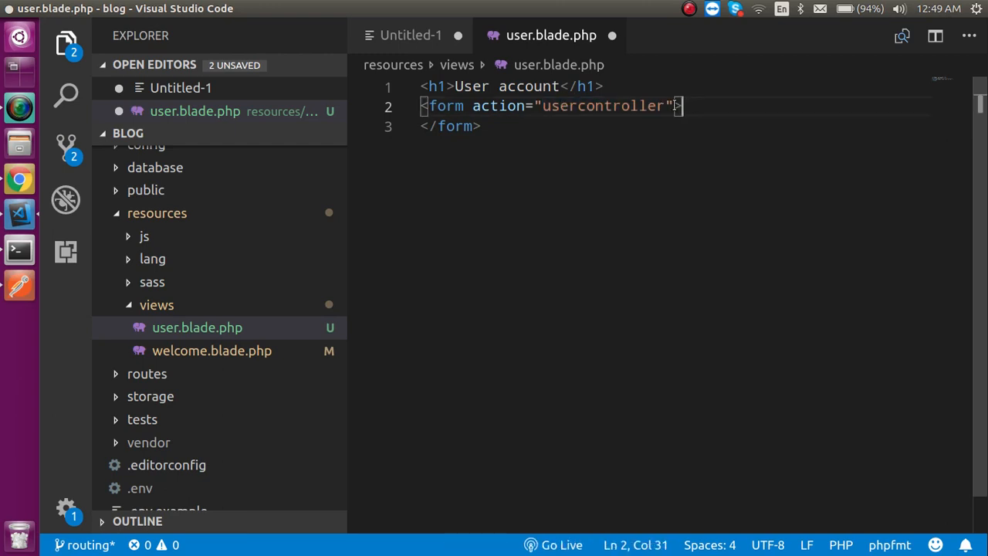
text(method)
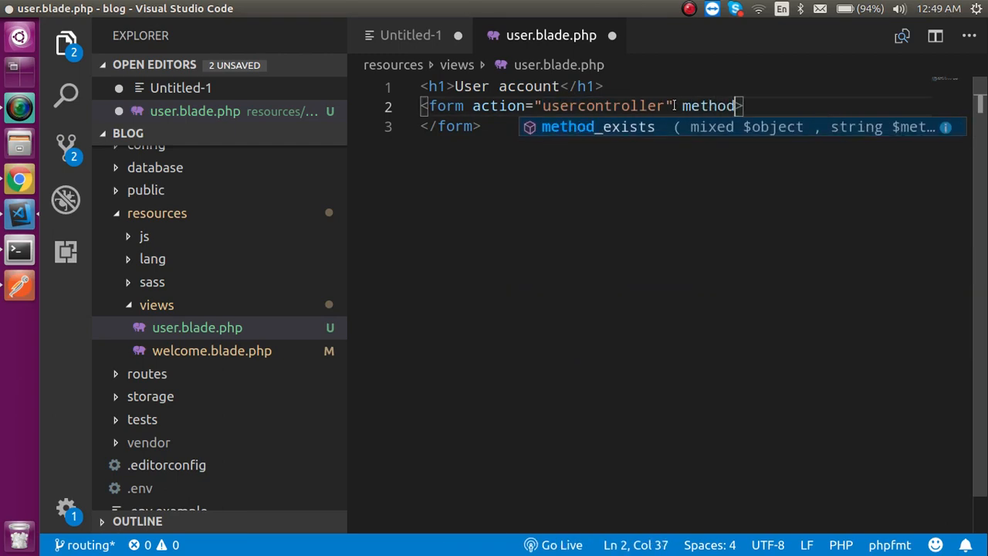
text(="post)
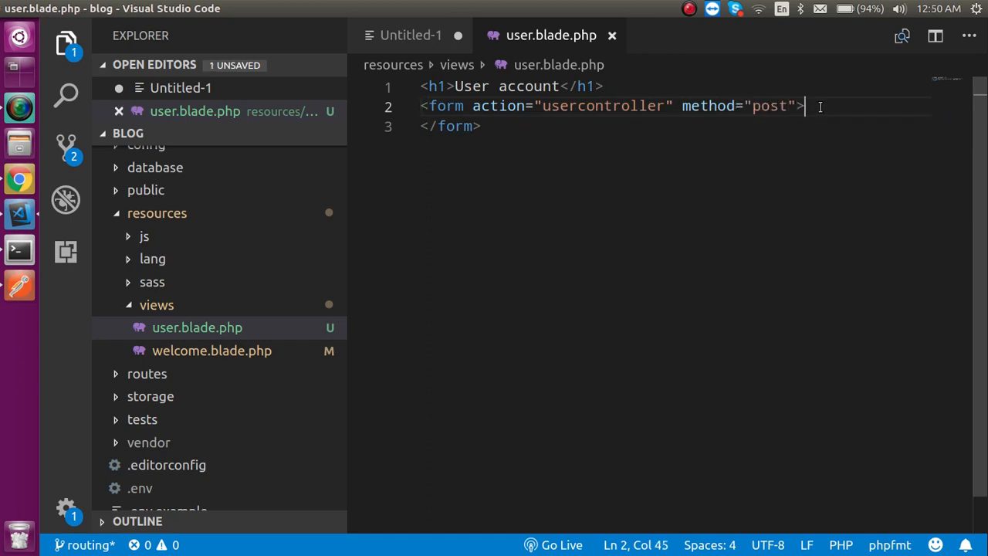
Add an input named email to the form
text(input)
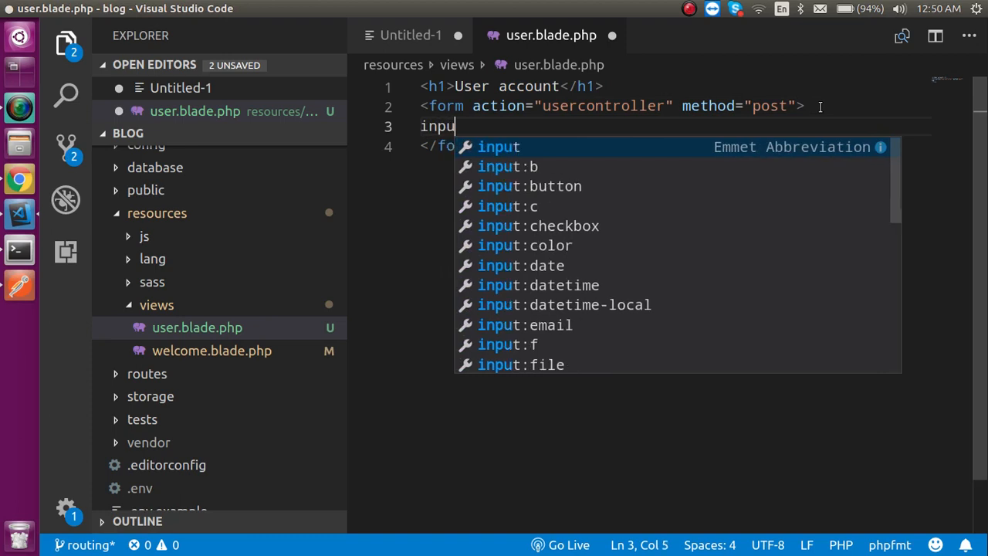
key(Tab)
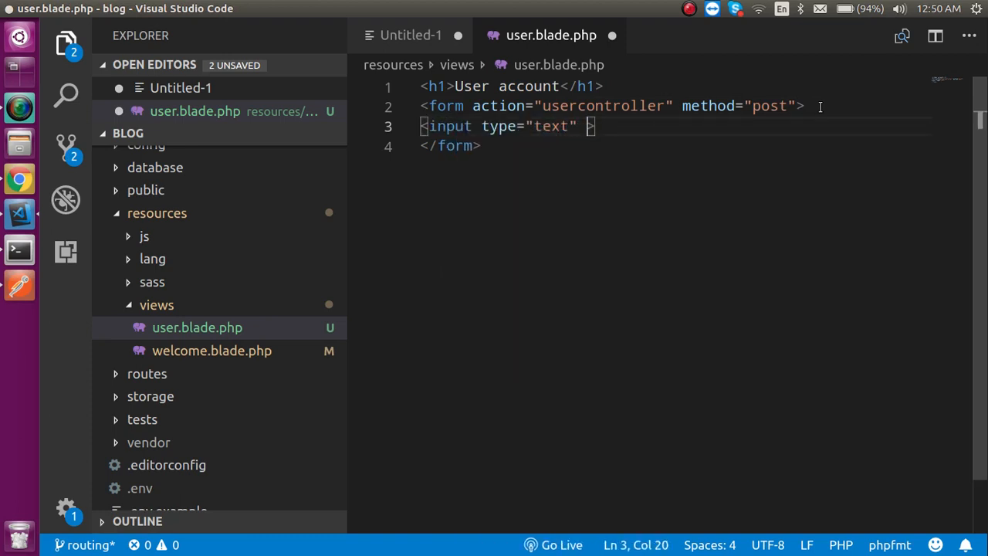
text(nam)
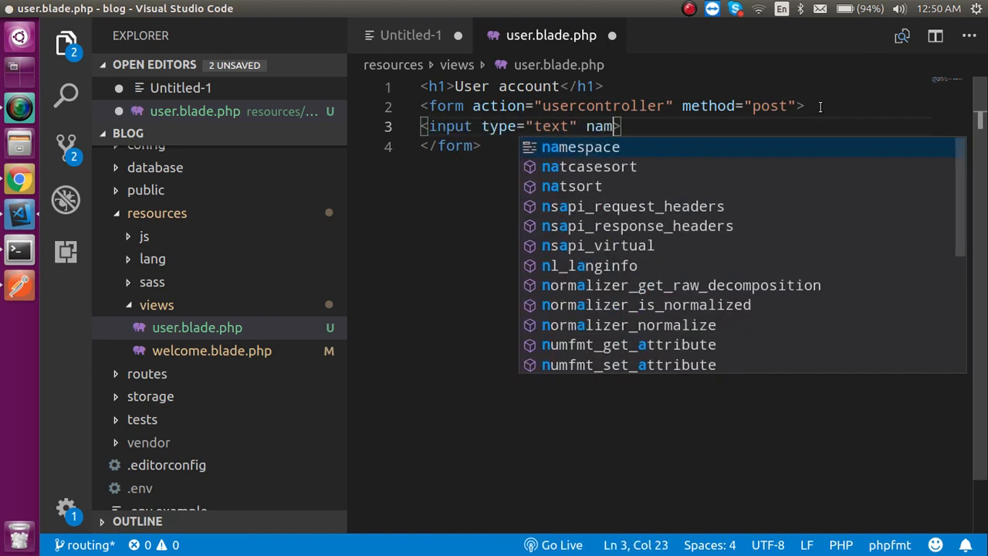
text(e=)
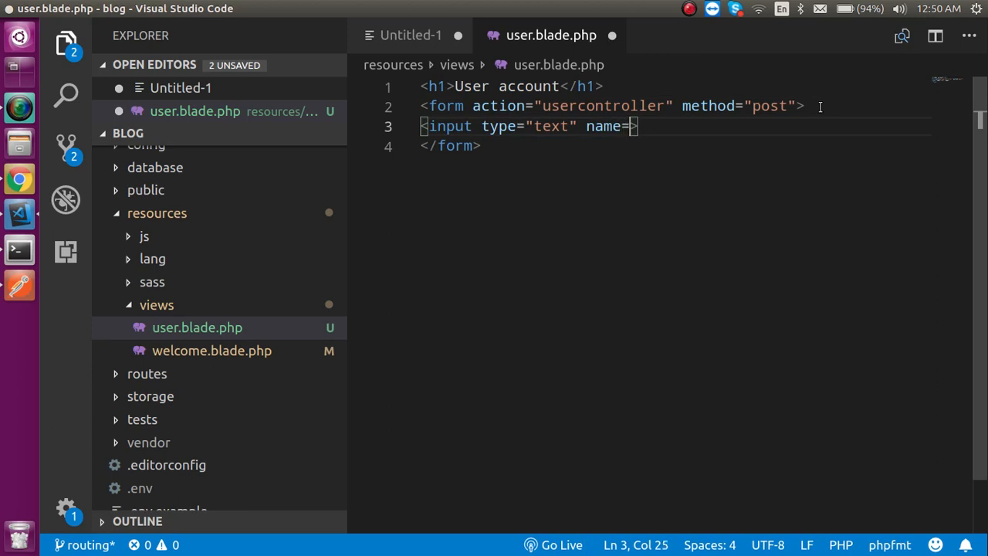
text("email")
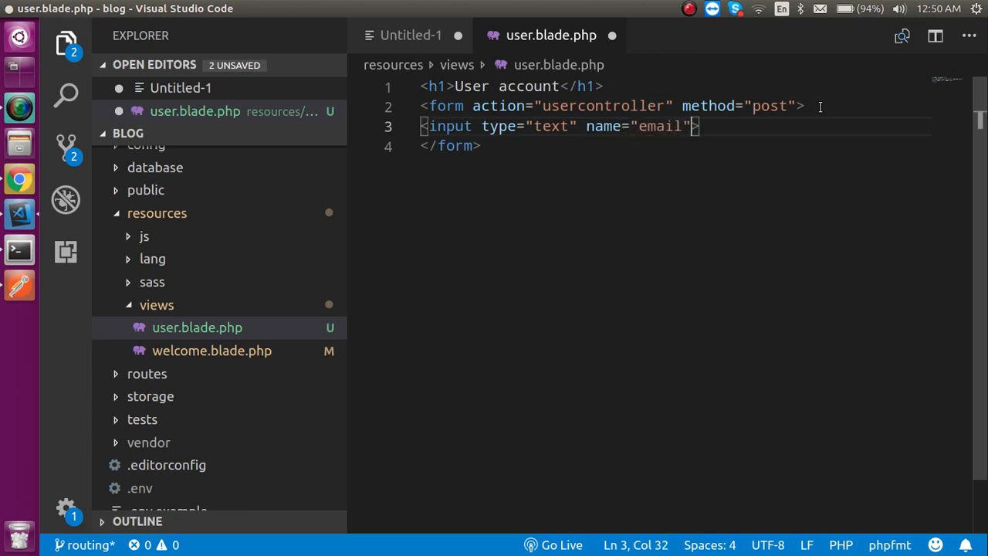
key(Enter)
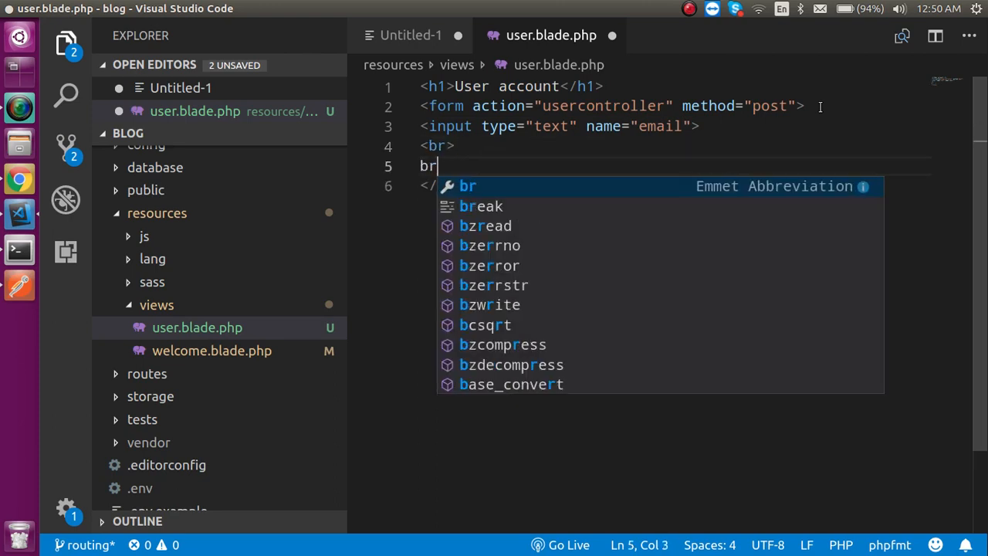
Add a line break and a password input, correcting its name to password
key(Tab)
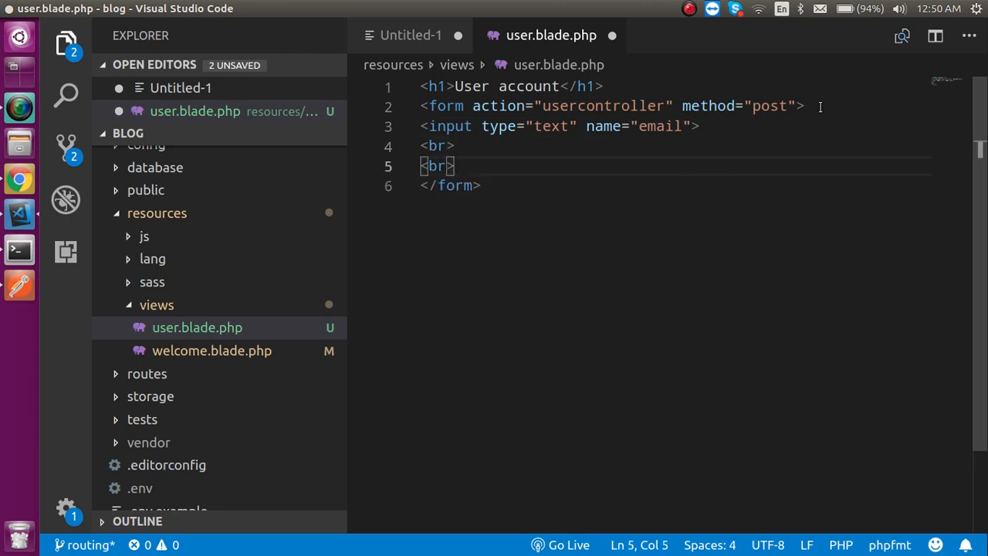
text(input type="text" name="">)
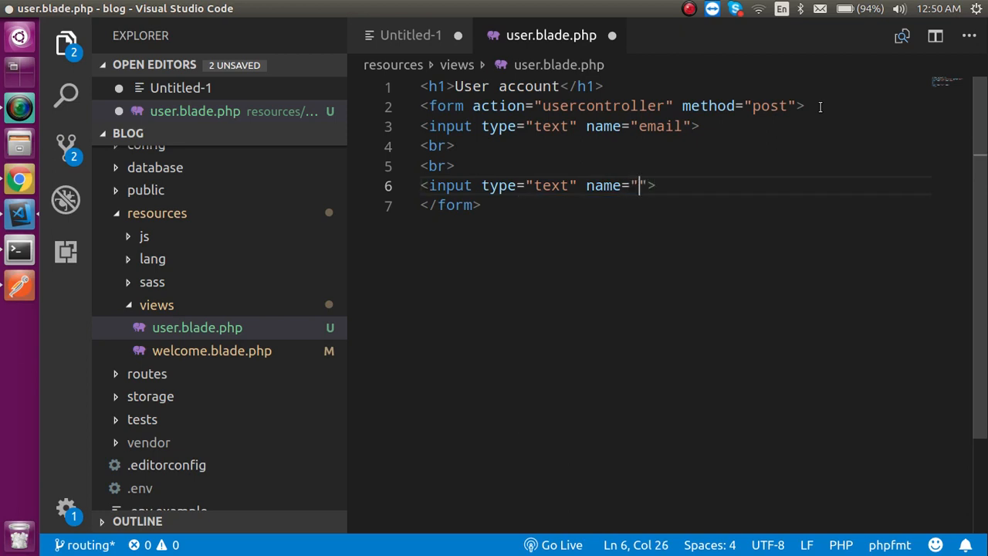
text(pas)
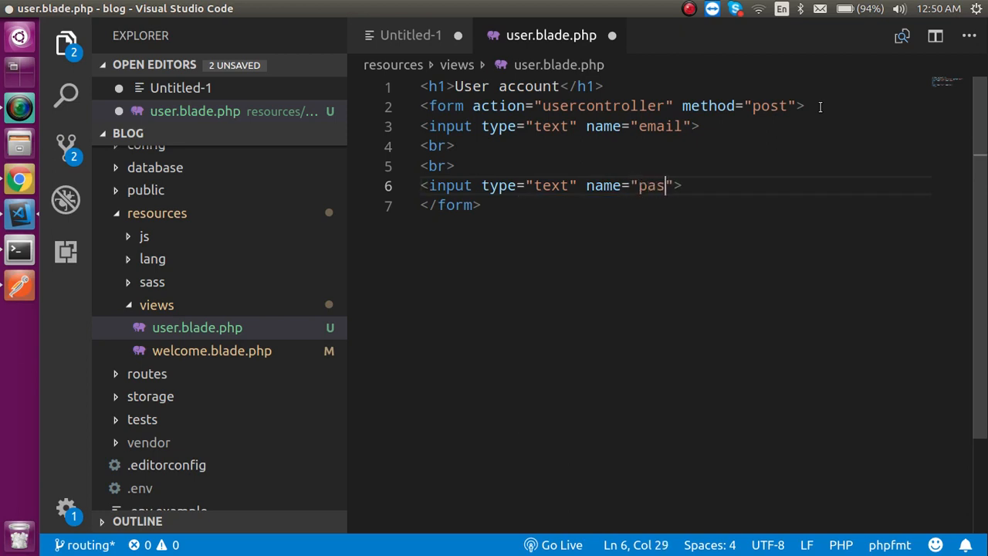
text(sword)
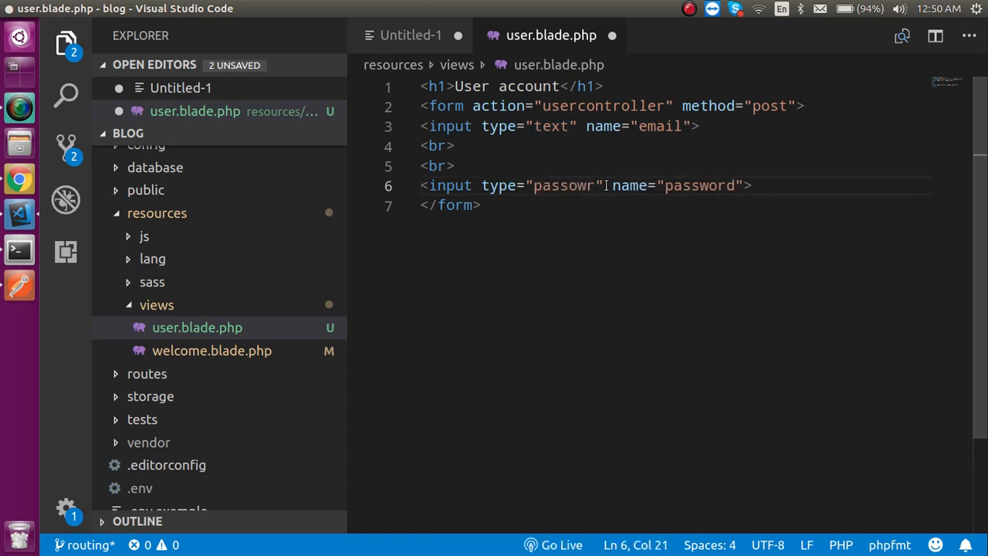
double_click(699, 185)
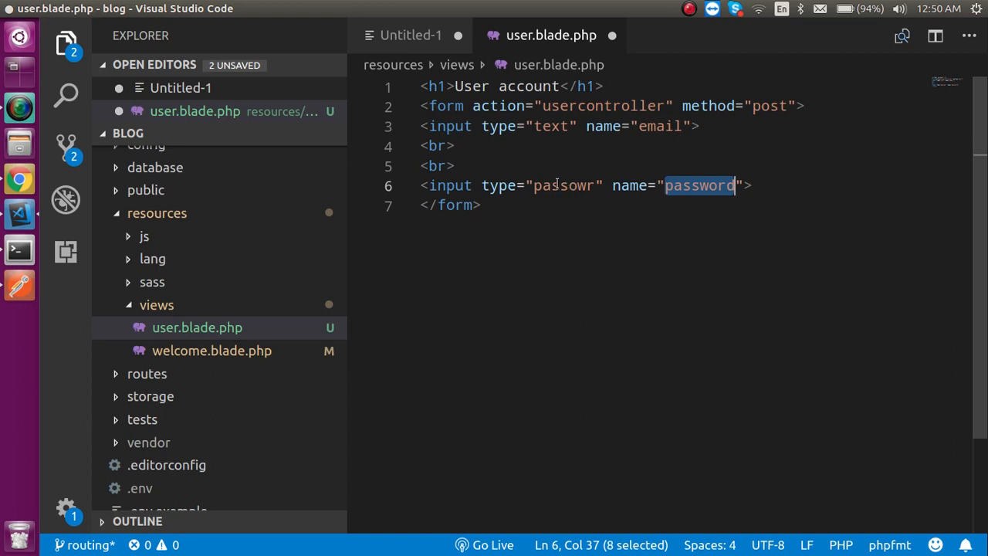
text(password)
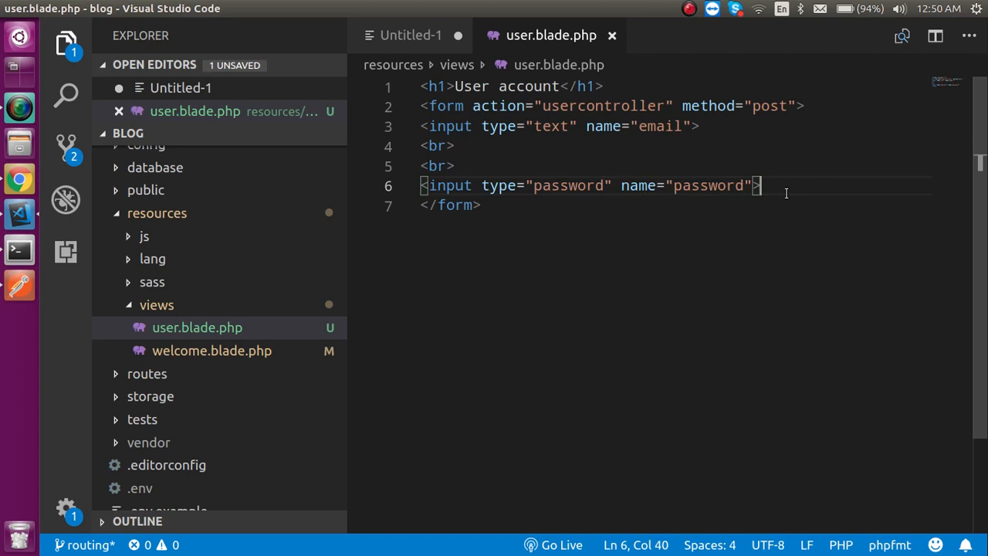
Add a line break and a button with type="submit"
text(br)
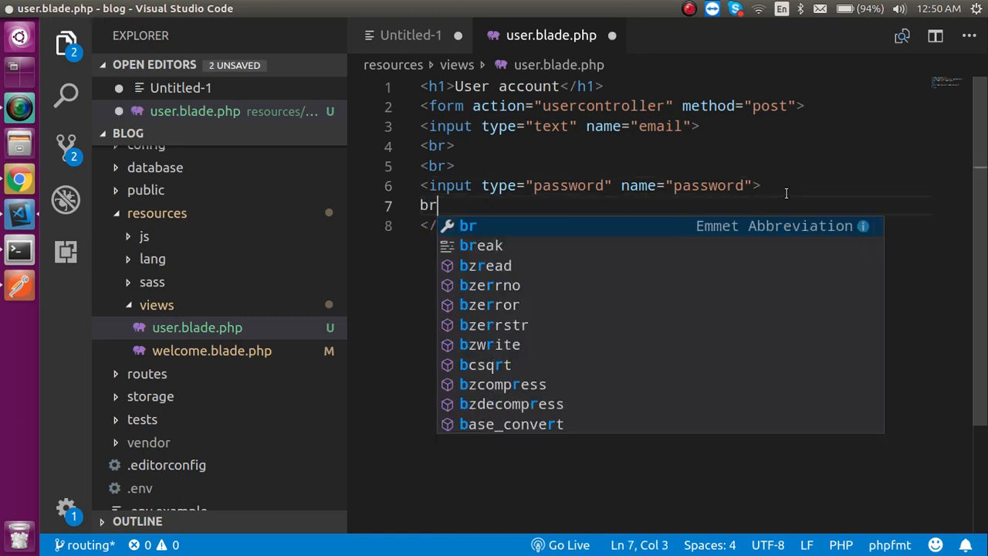
key(Tab)
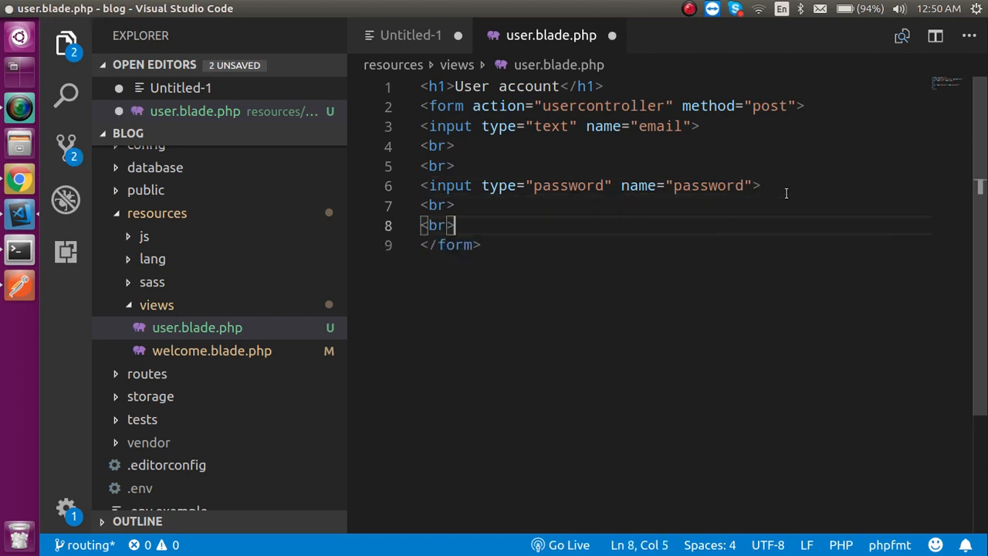
text(button></button>)
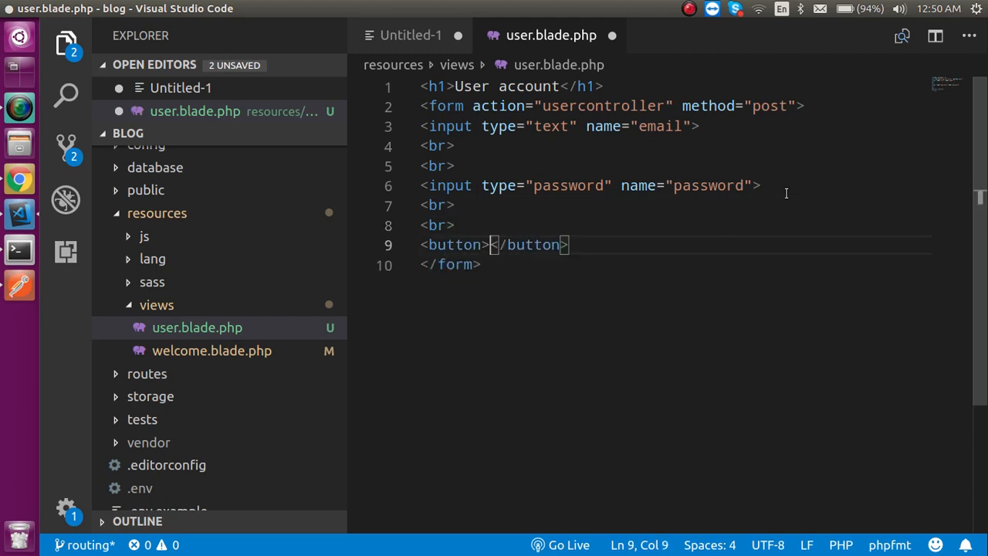
text(submit)
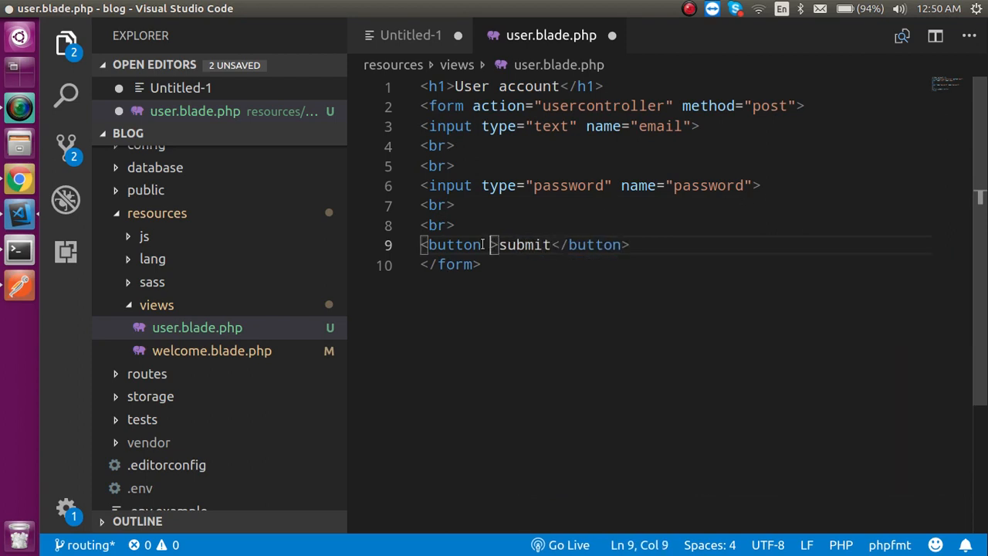
text(try)
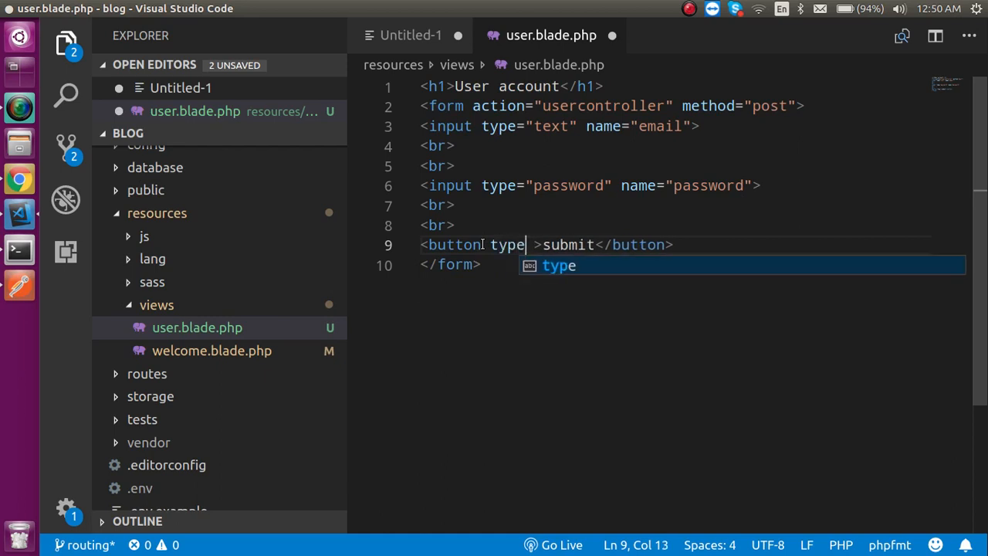
text(="submit")
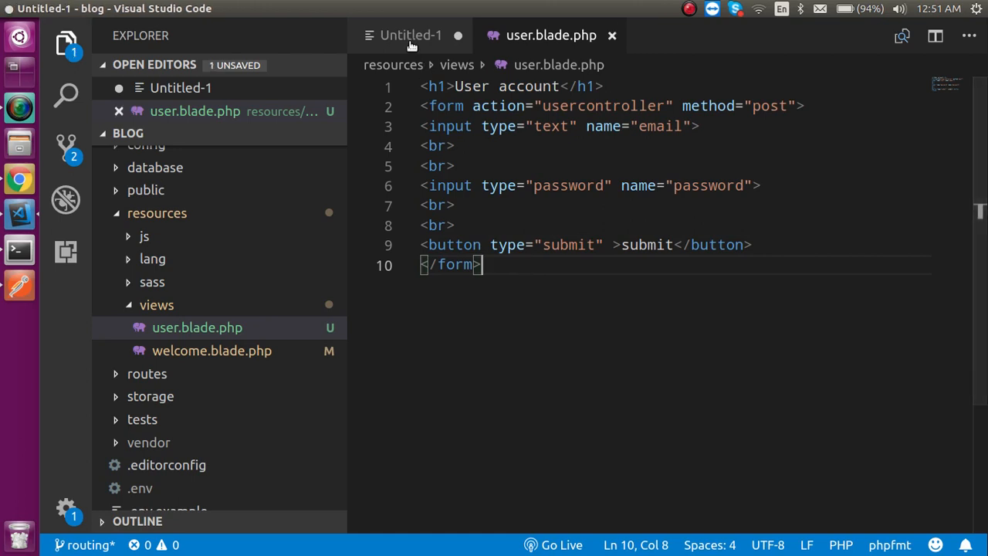
Check the to-do notes for the controller task and bring up the terminal
click(410, 36)
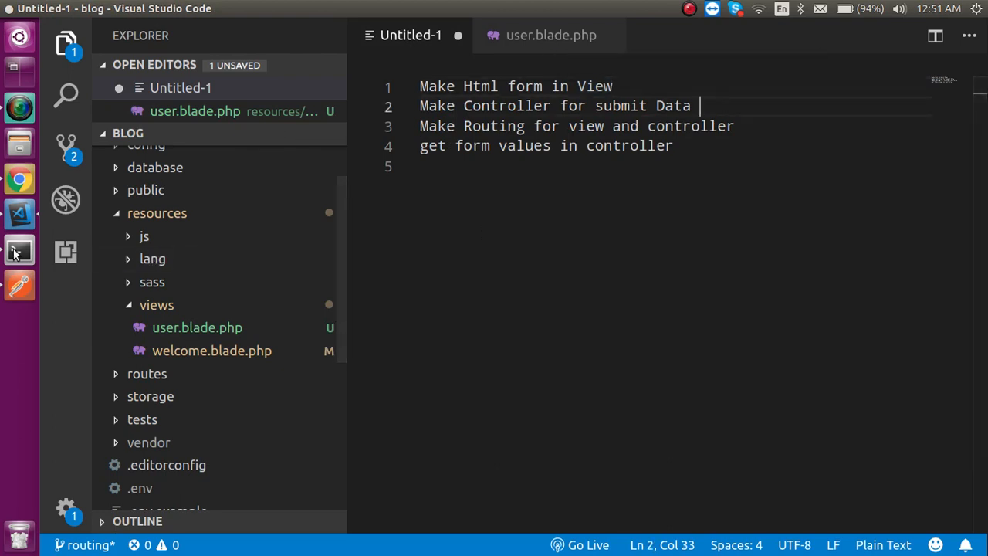
click(17, 249)
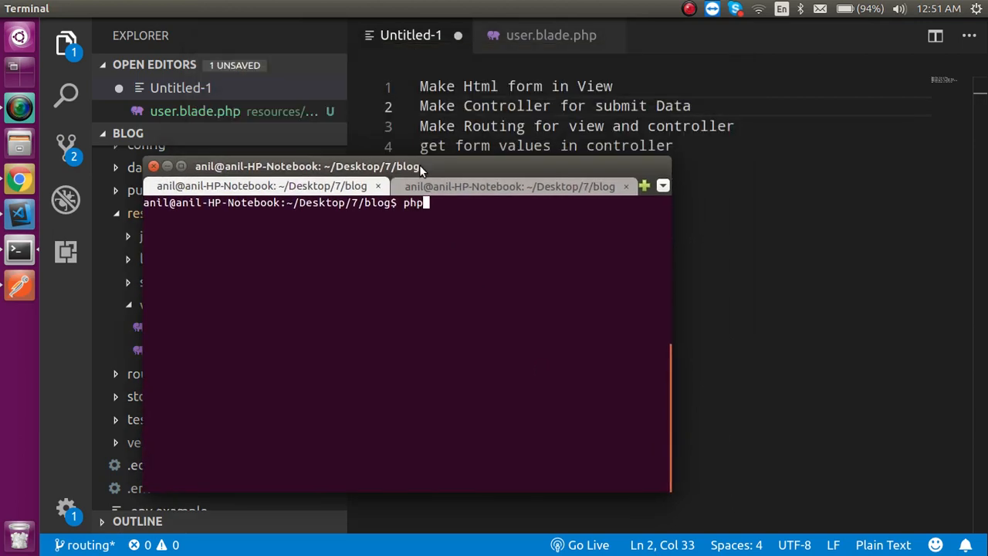
Run php artisan make:controller UsersController in the blog project
text(artisan)
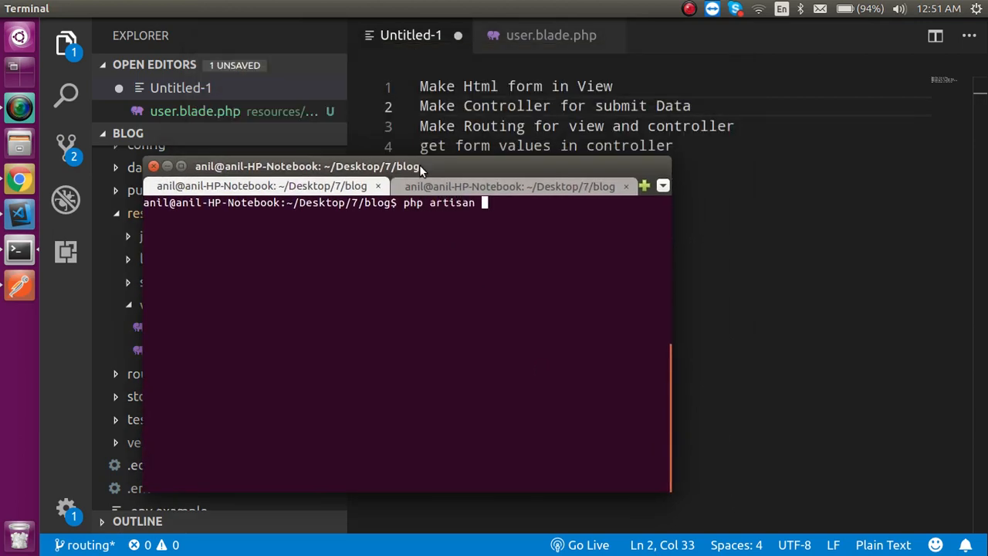
text(make:c)
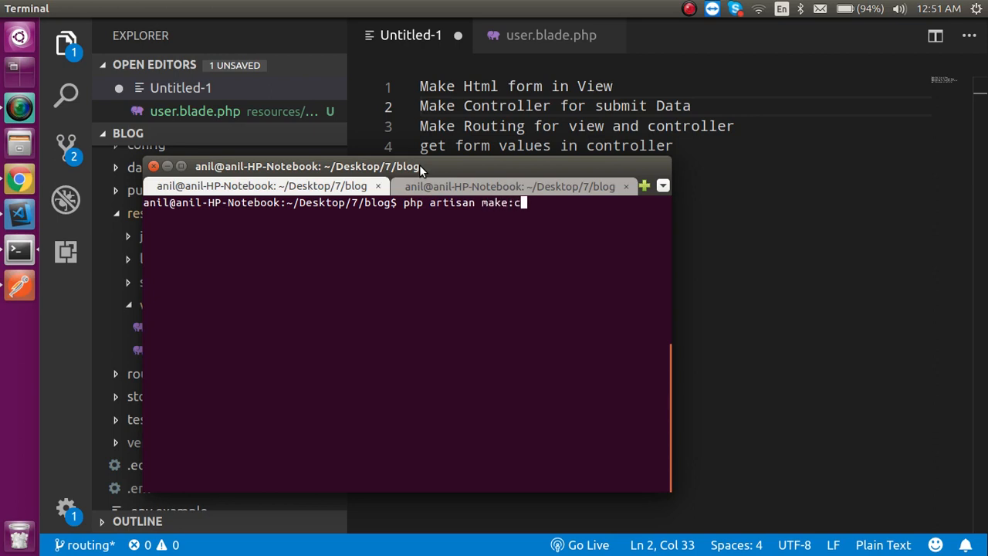
text(ontrolle)
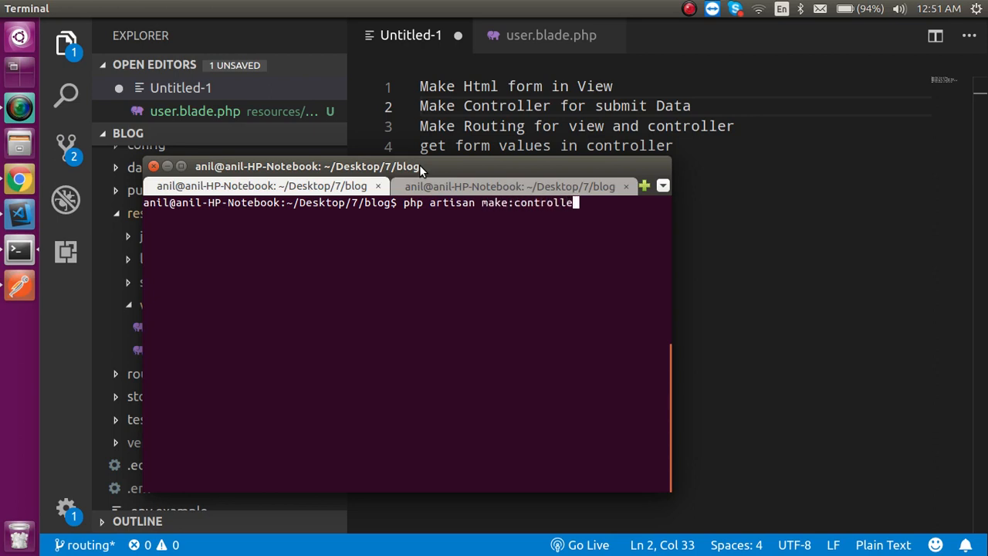
text(UsersC)
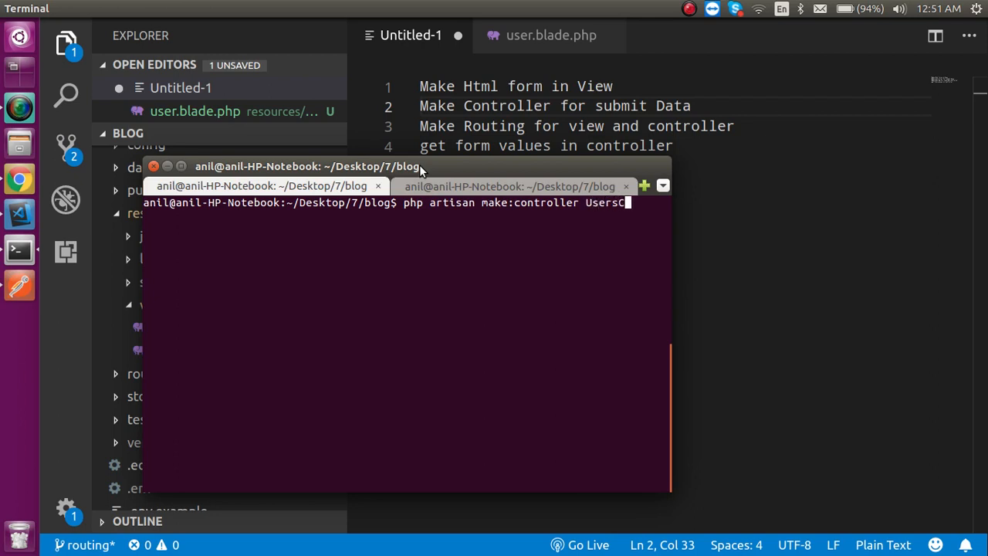
text(ontroller)
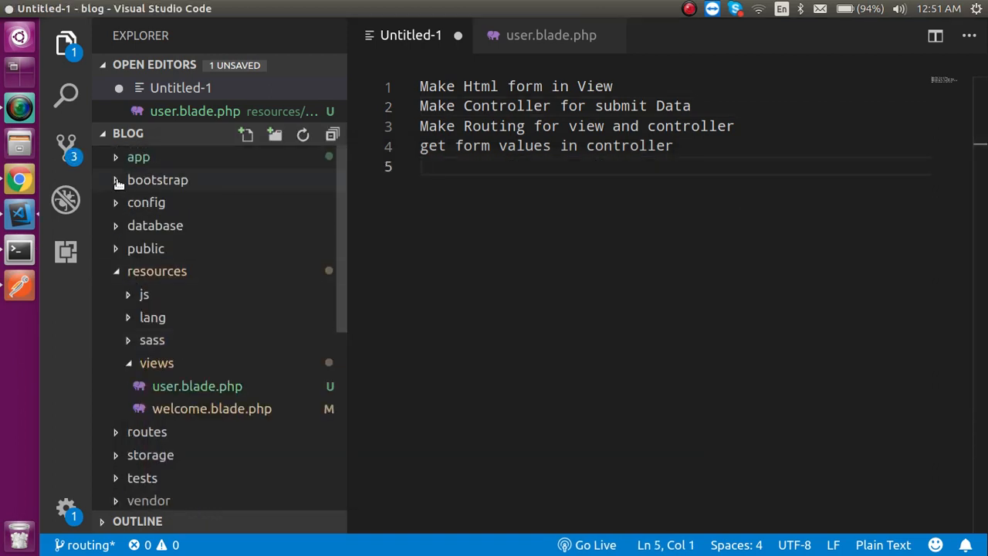
Expand app > Http > Controllers and open UsersController.php
click(139, 157)
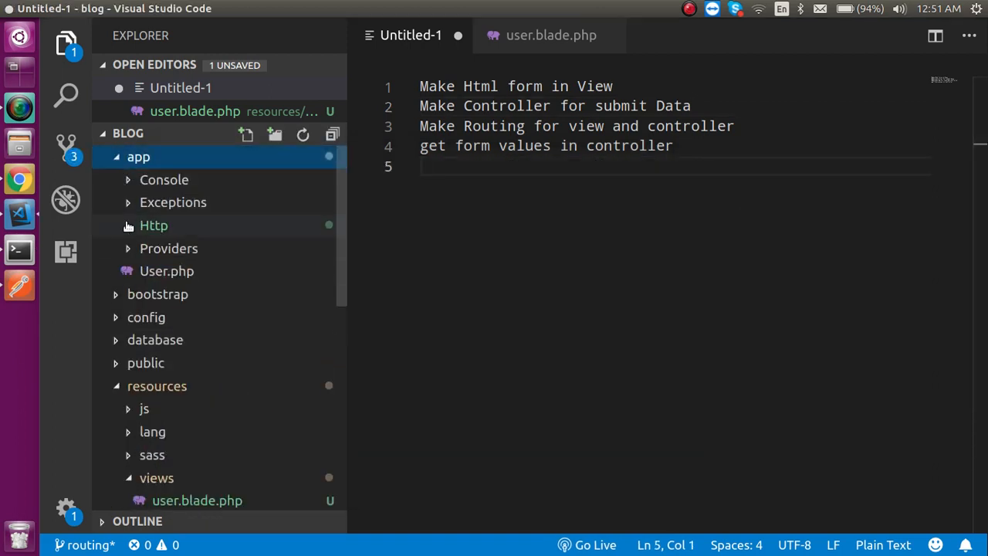
click(154, 225)
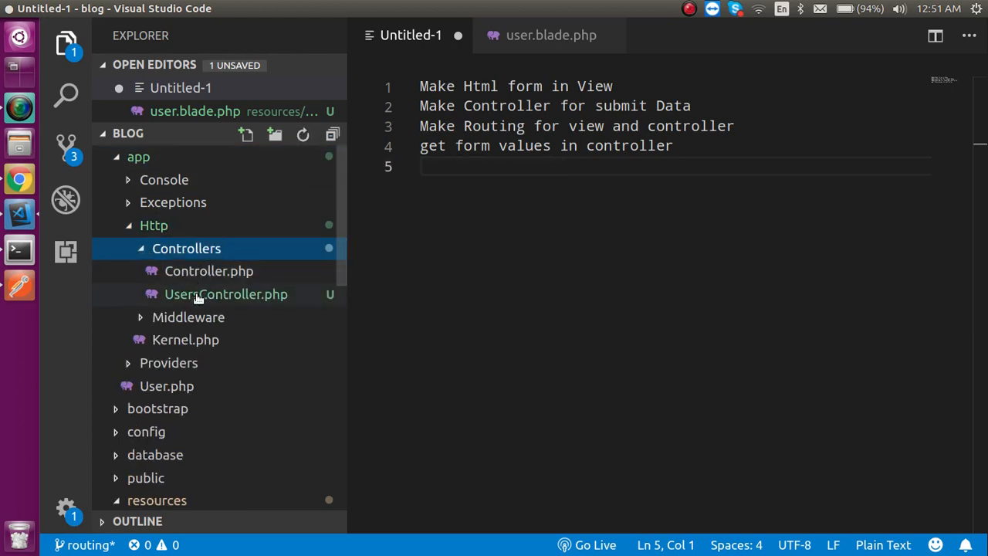
double_click(226, 294)
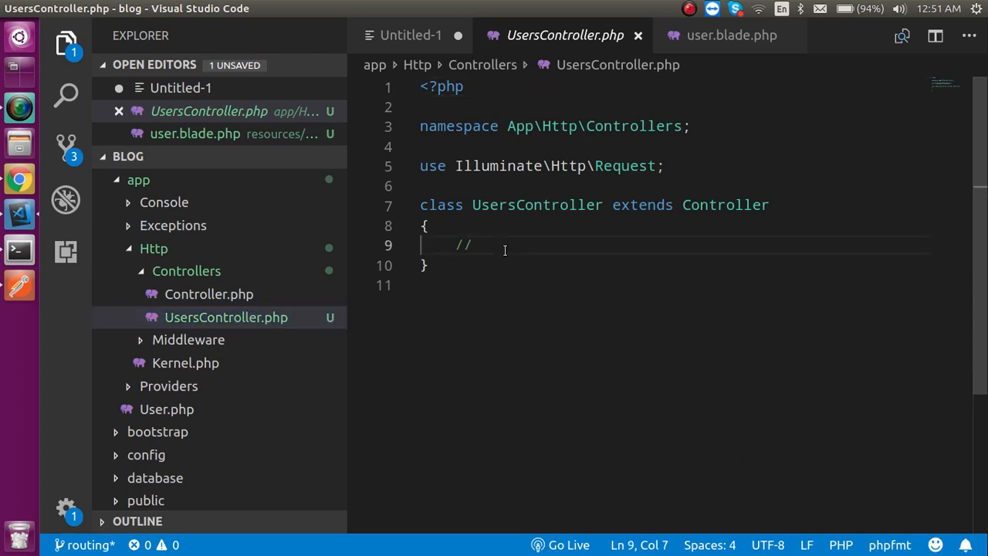
Write an account function with a return statement inside UsersController
key(Enter)
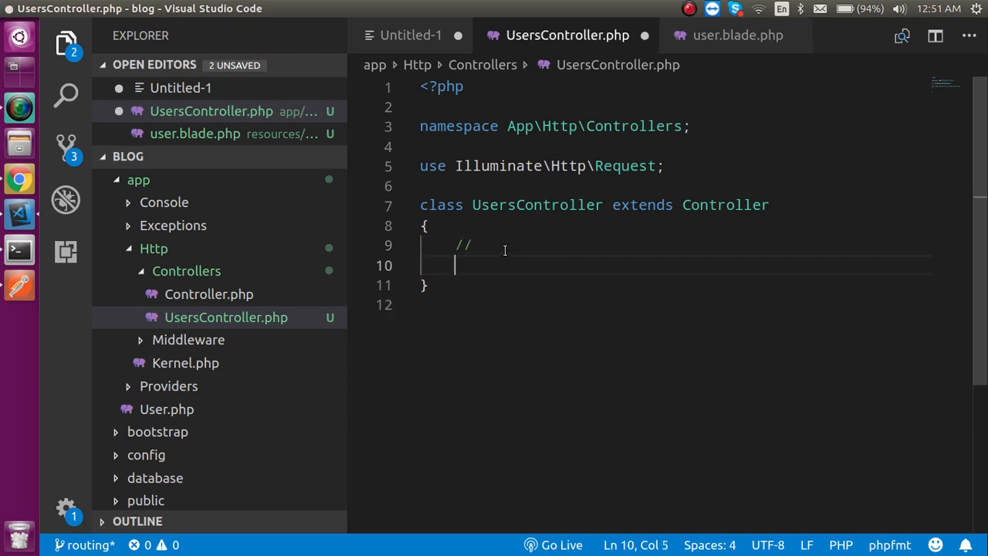
text(function)
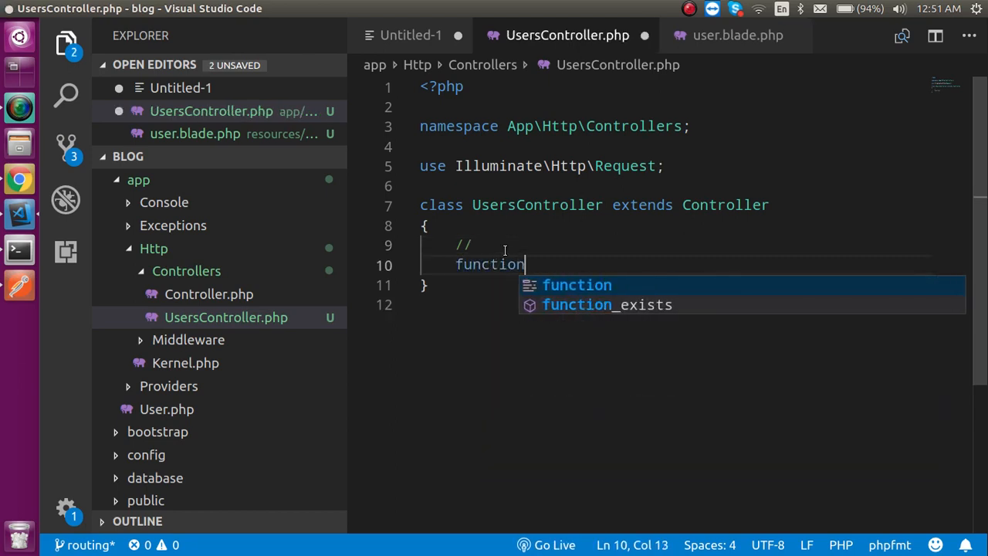
text(account()
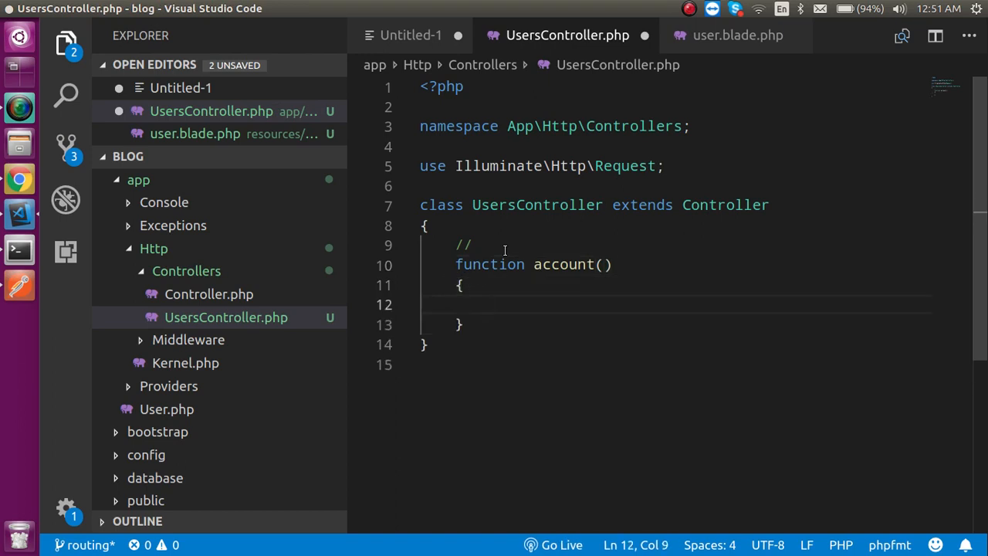
text(retur)
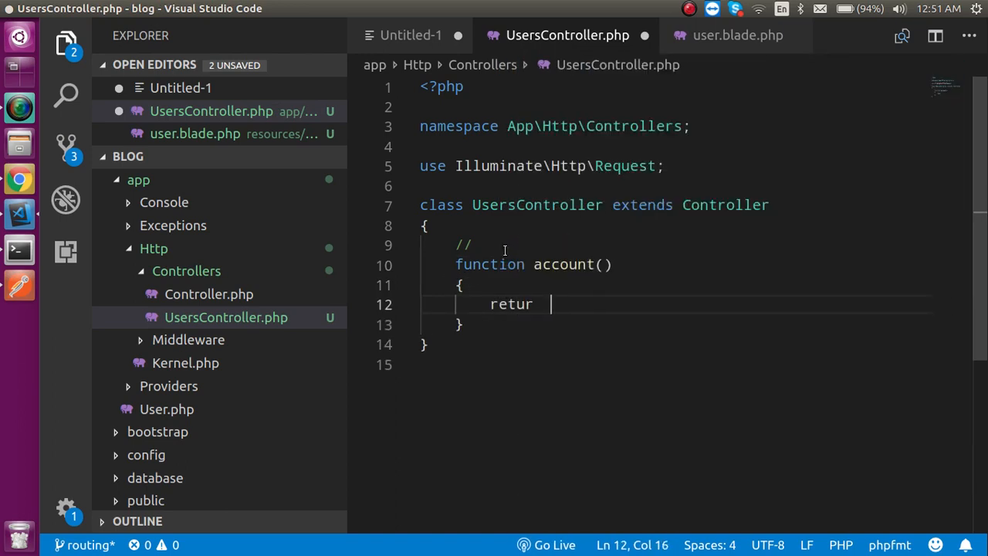
key(BackSpace)
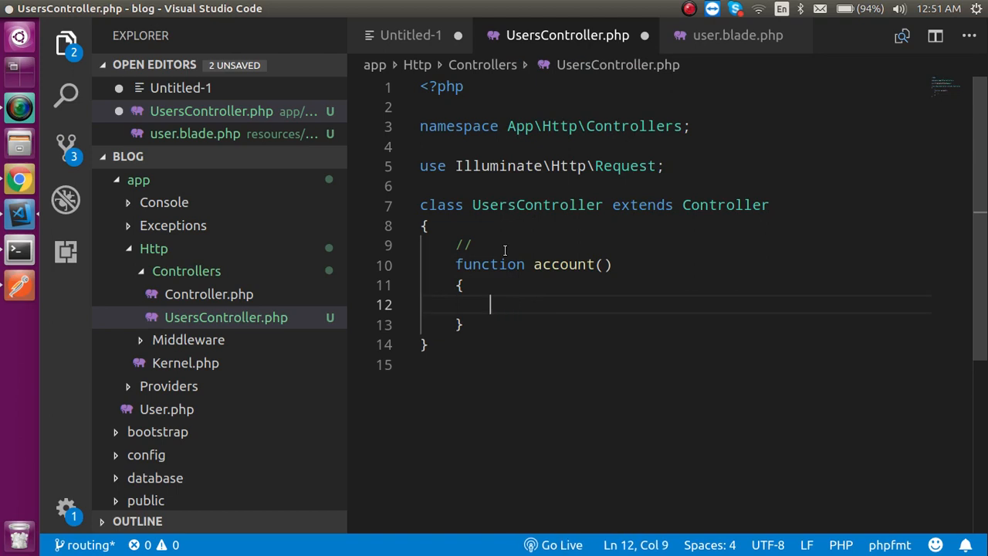
text(return)
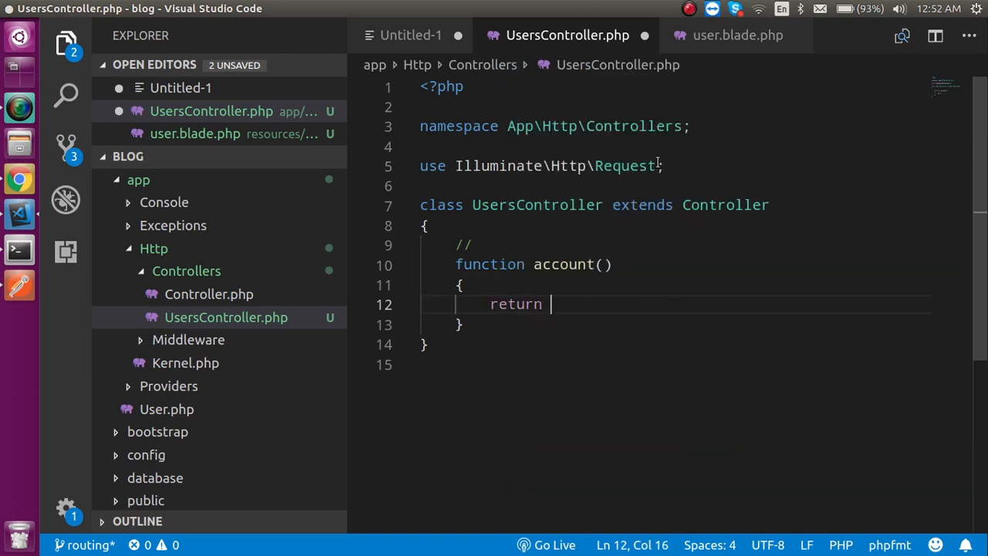
Give account a Request $req parameter returning $req->input(), and save the controller
double_click(625, 165)
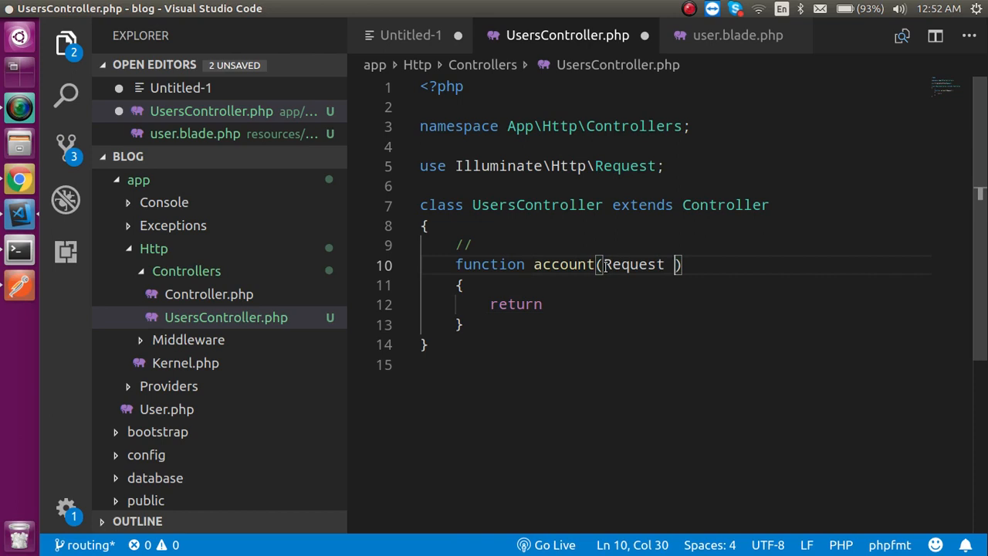
text($req)
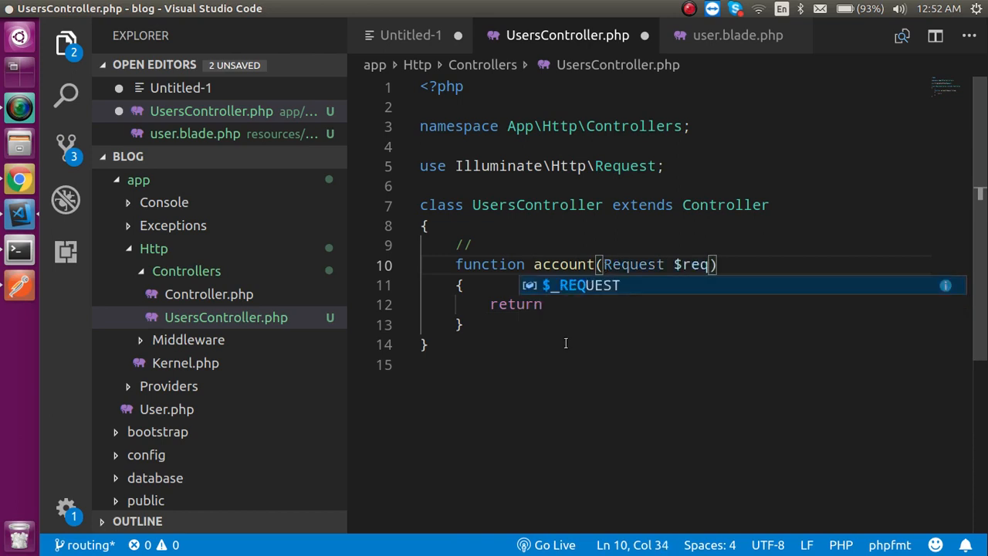
text($re)
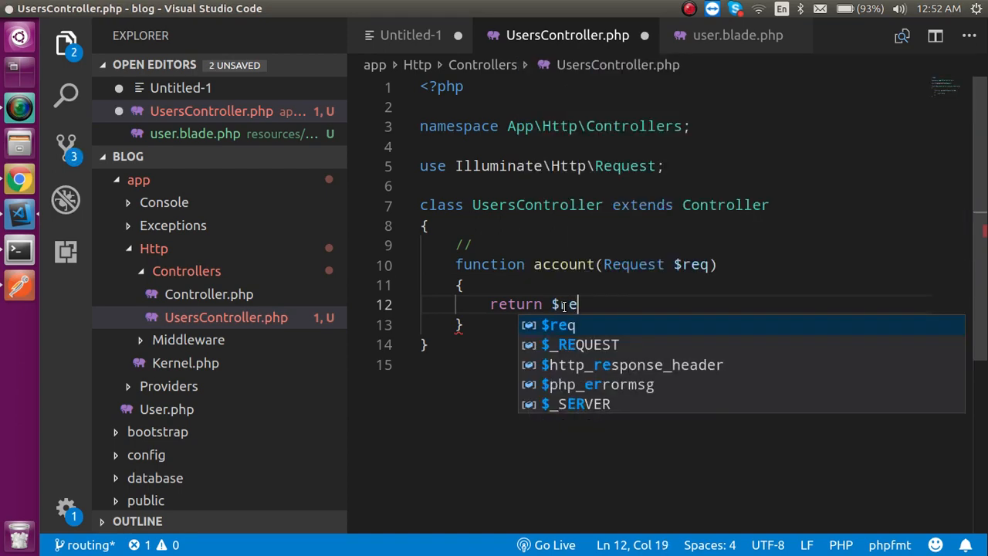
text(q->)
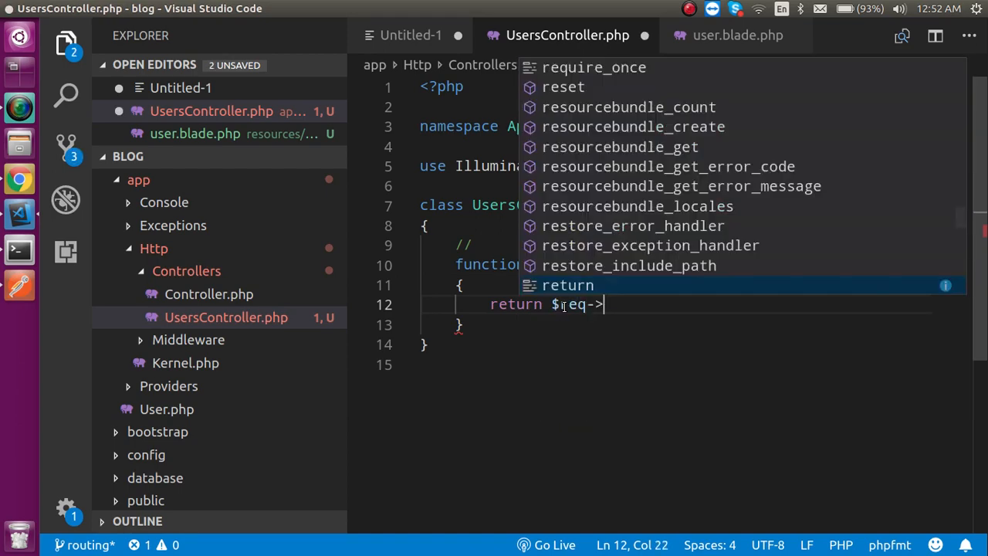
text(input)
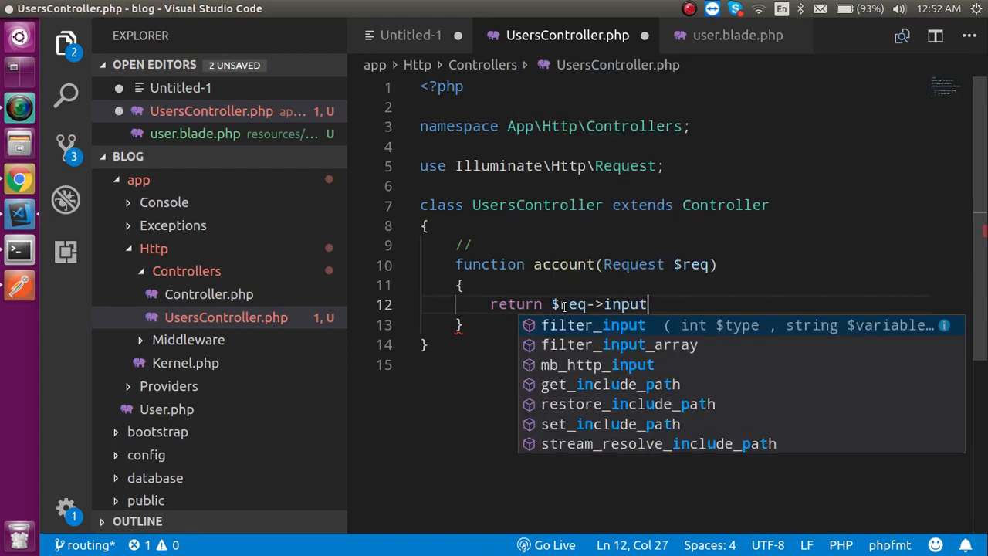
text(())
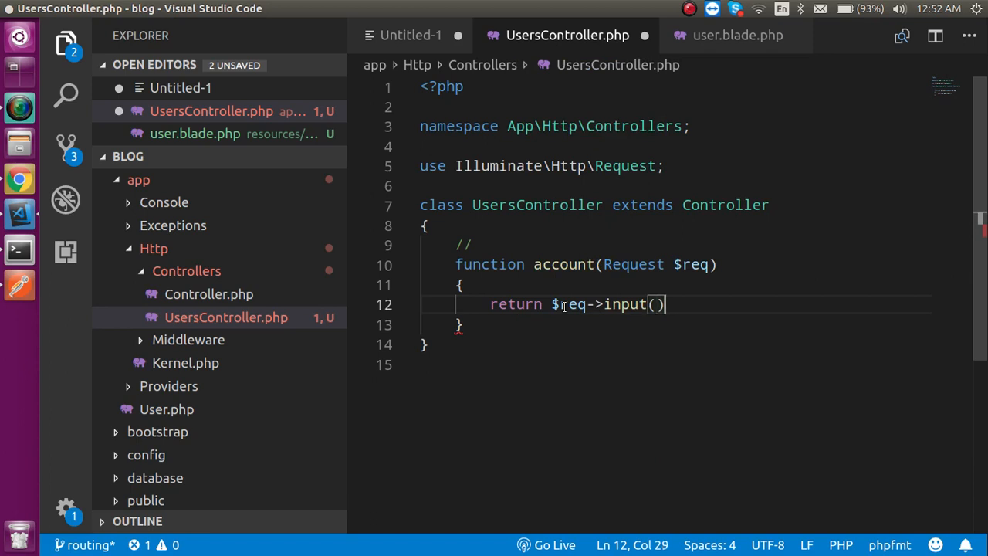
key(ctrl+s)
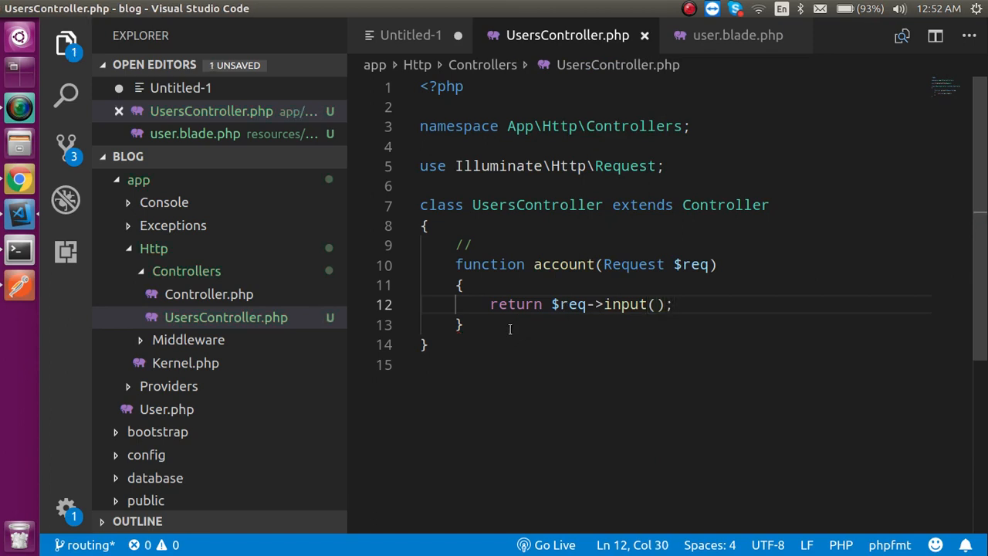
click(736, 34)
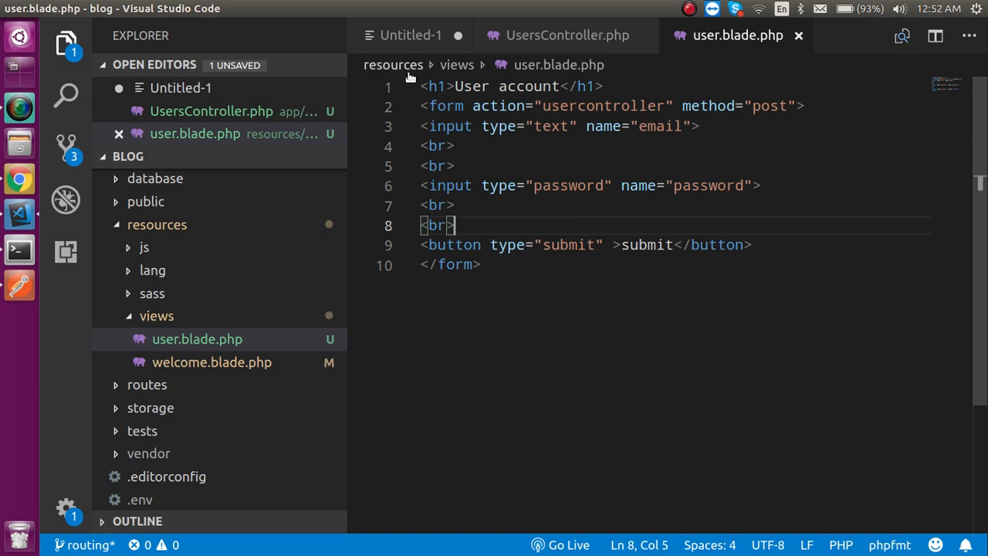
Review the routing task for view and controller in the to-do notes
click(408, 35)
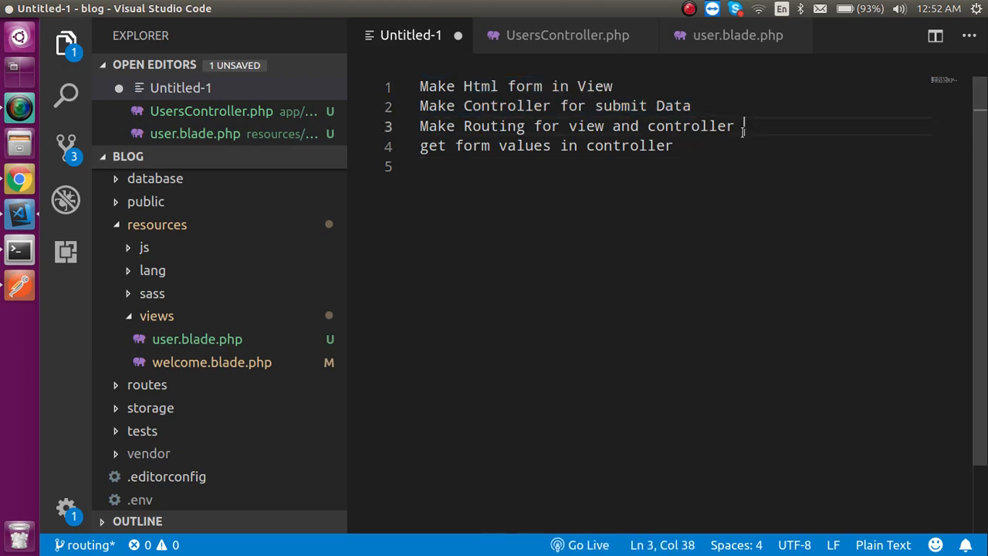
double_click(494, 126)
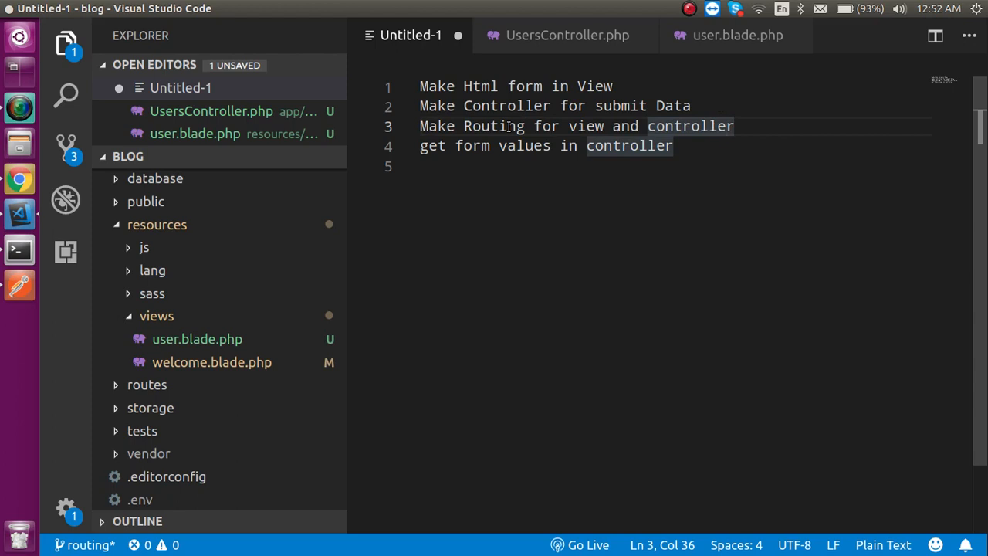
click(146, 385)
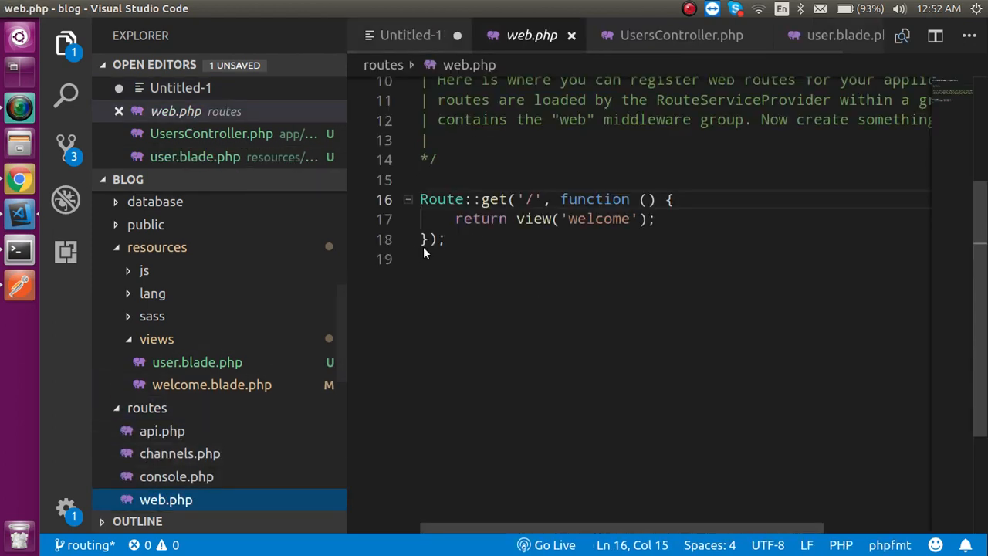
Add Route::view('userview','user') on line 20 of web.php and save it
text(R)
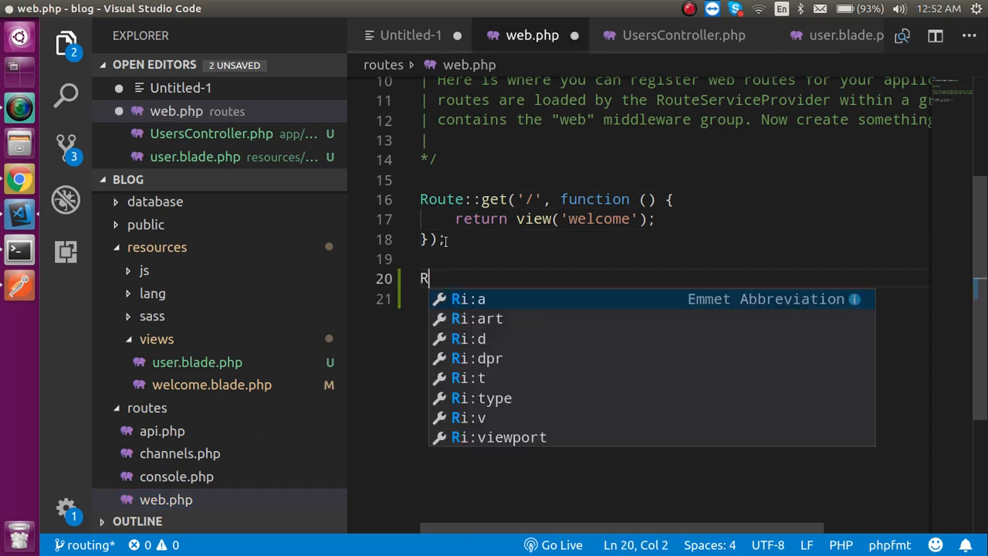
text(oute::)
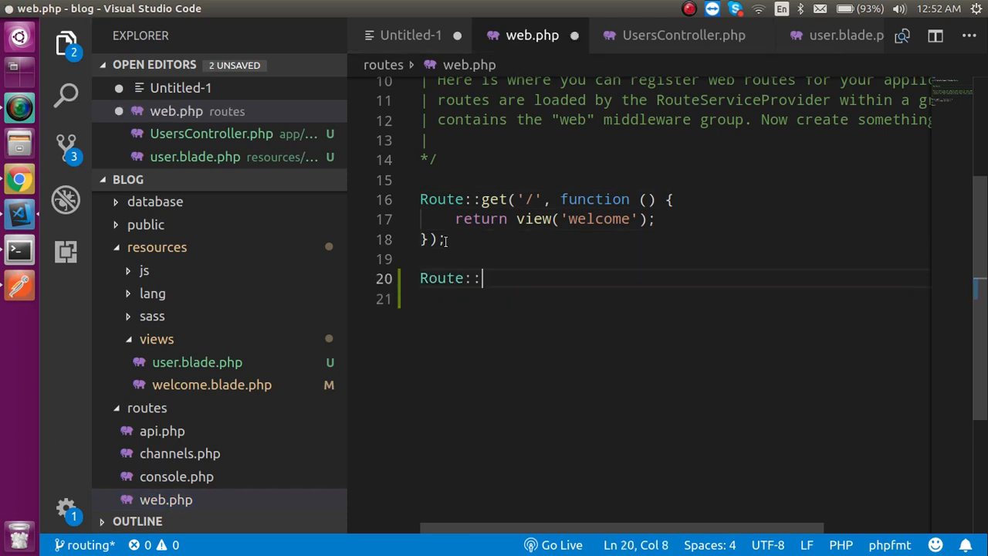
text(view())
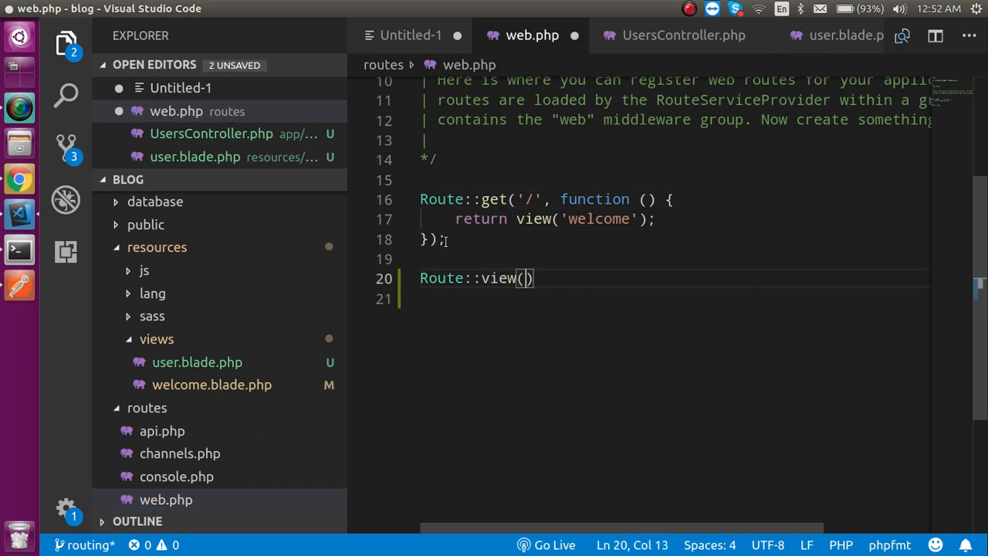
text('userv')
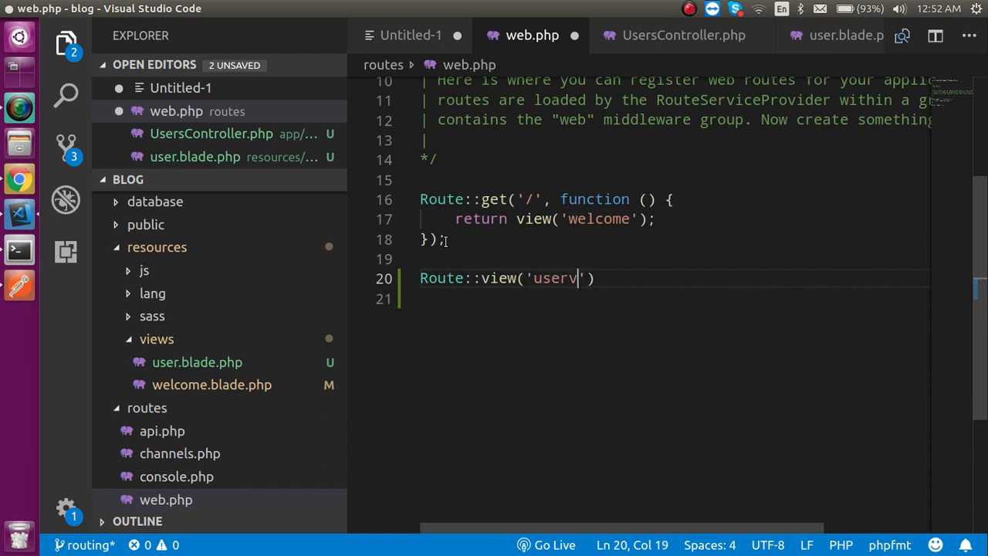
text(iew',)
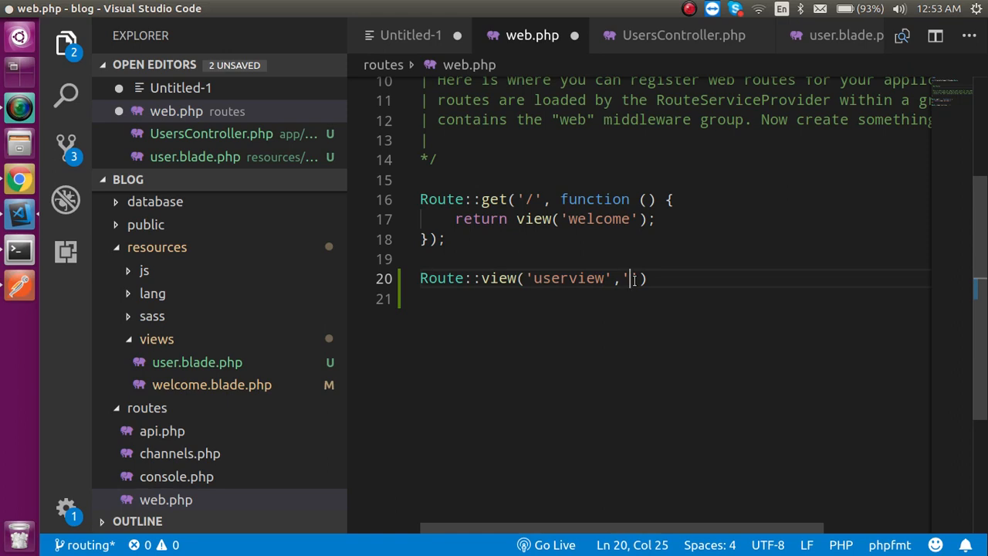
text(user)
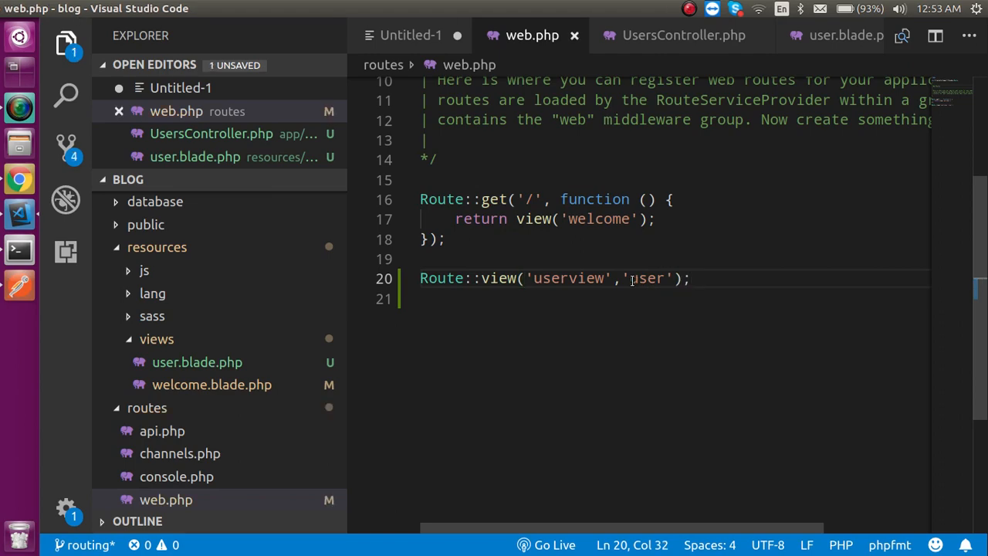
double_click(569, 278)
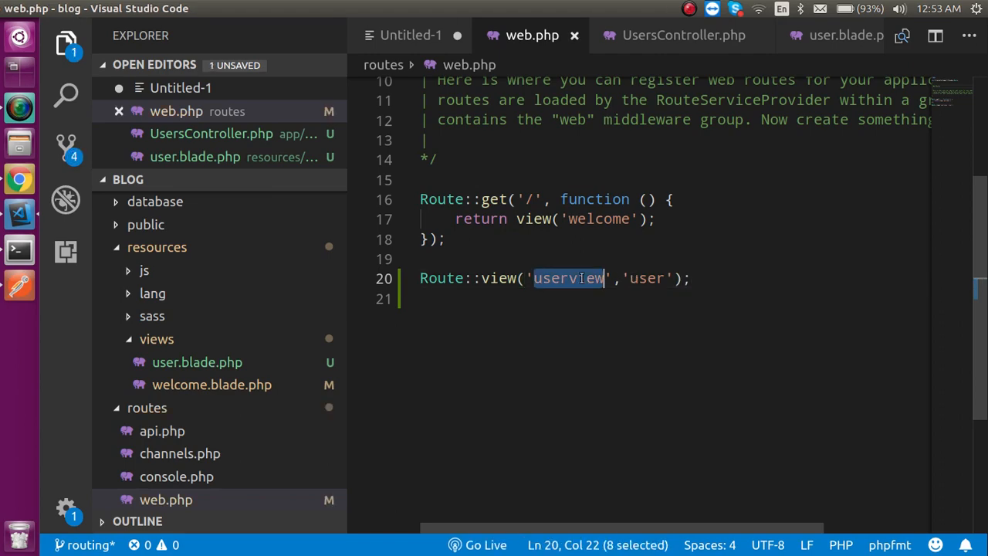
click(19, 178)
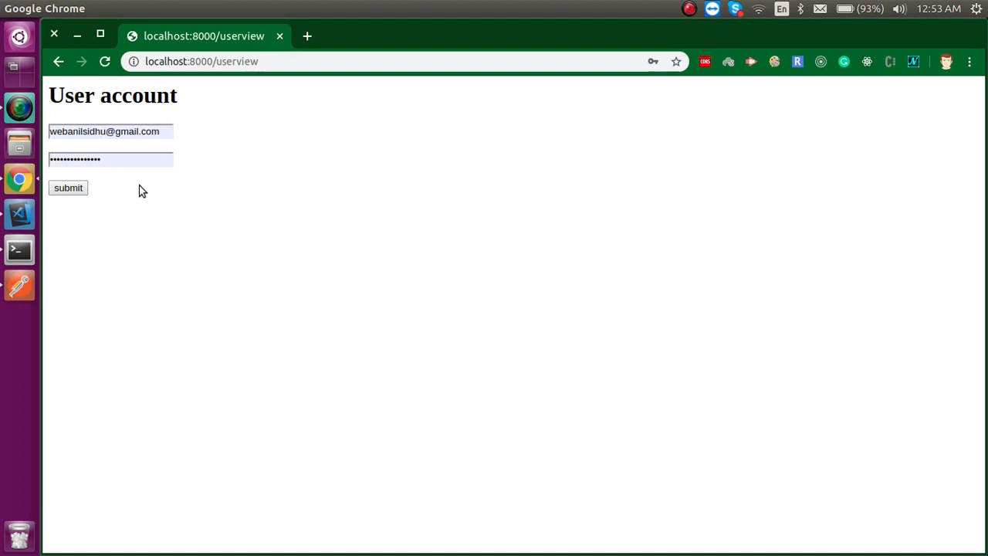
mouse_move(165, 298)
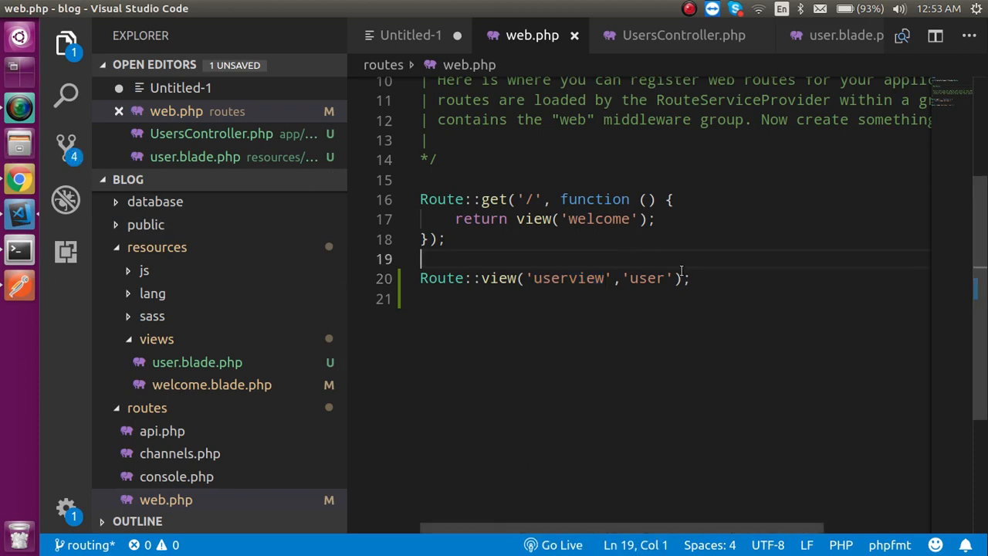
Start a Route::get for the 'usercontroller' path on line 21, replacing post
text(R)
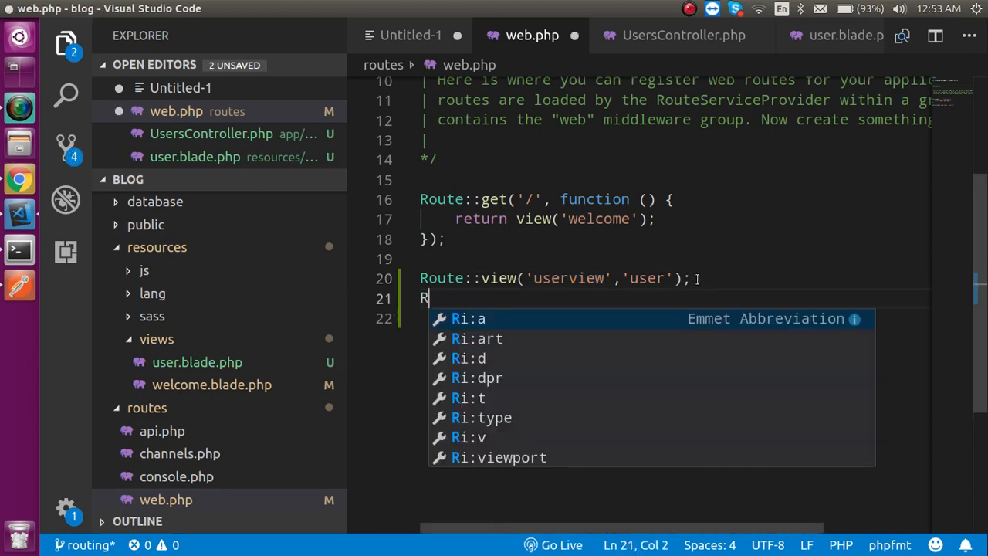
text(oute)
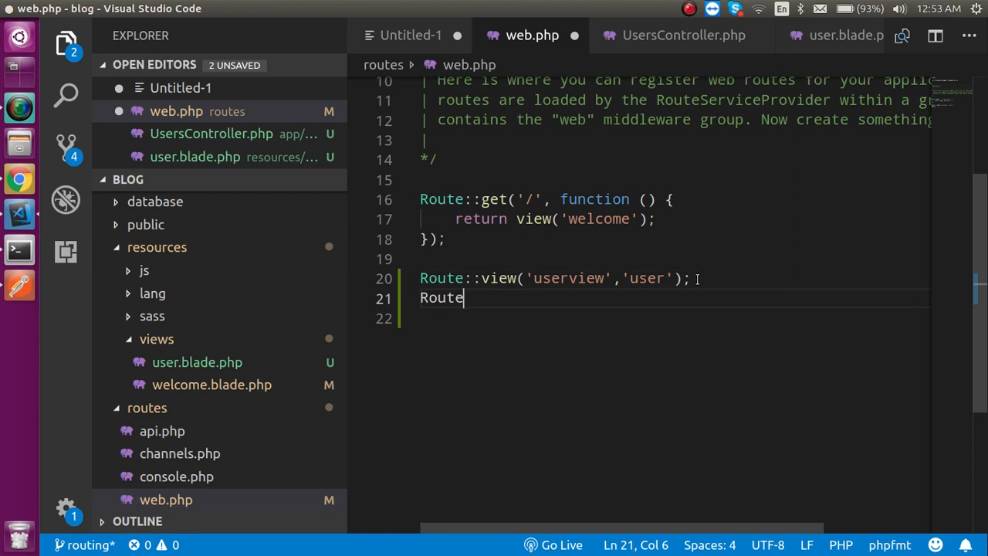
text(::po)
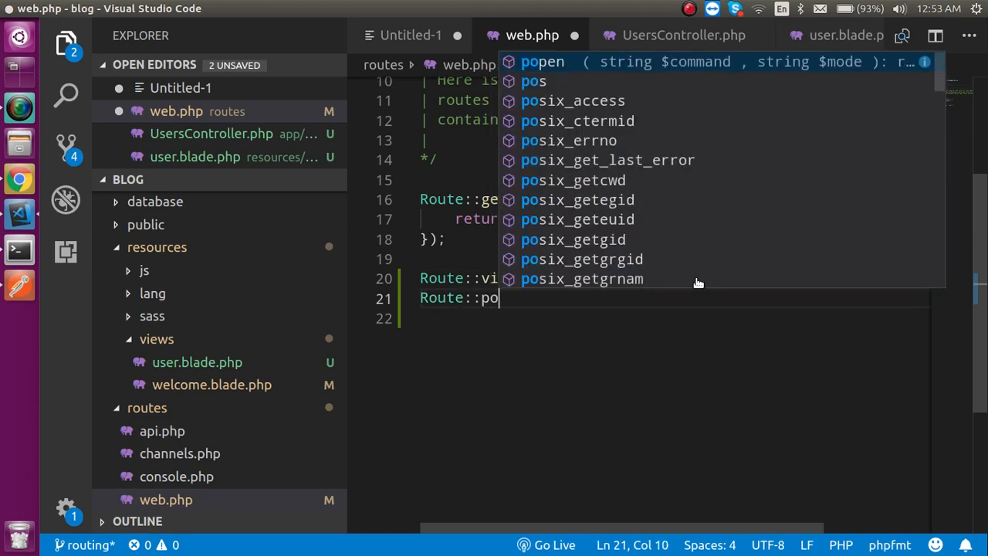
text(st())
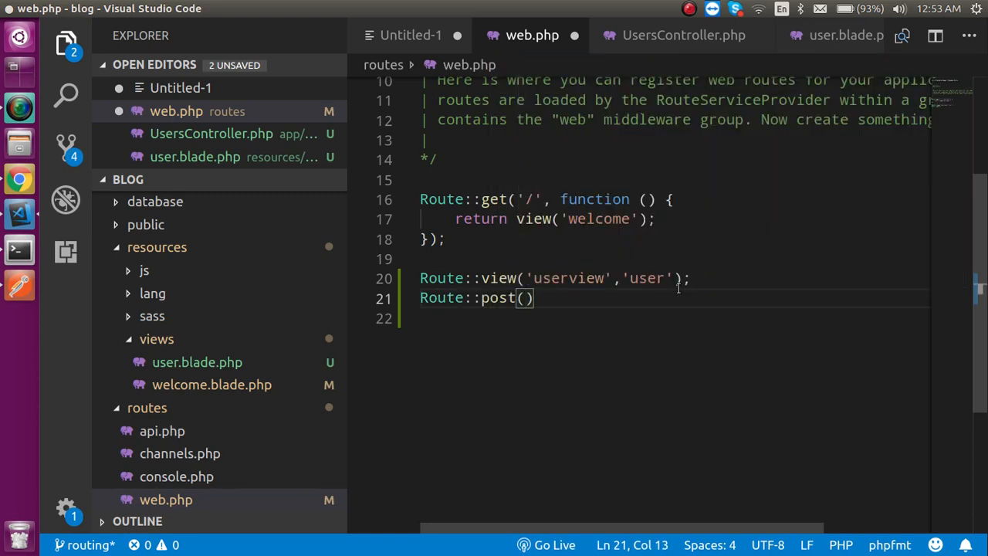
double_click(497, 298)
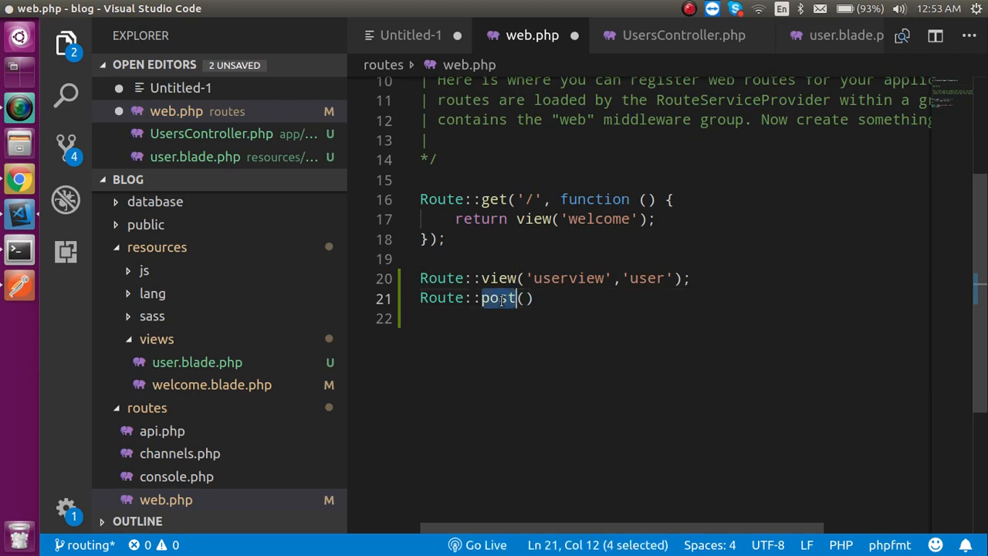
text(get)
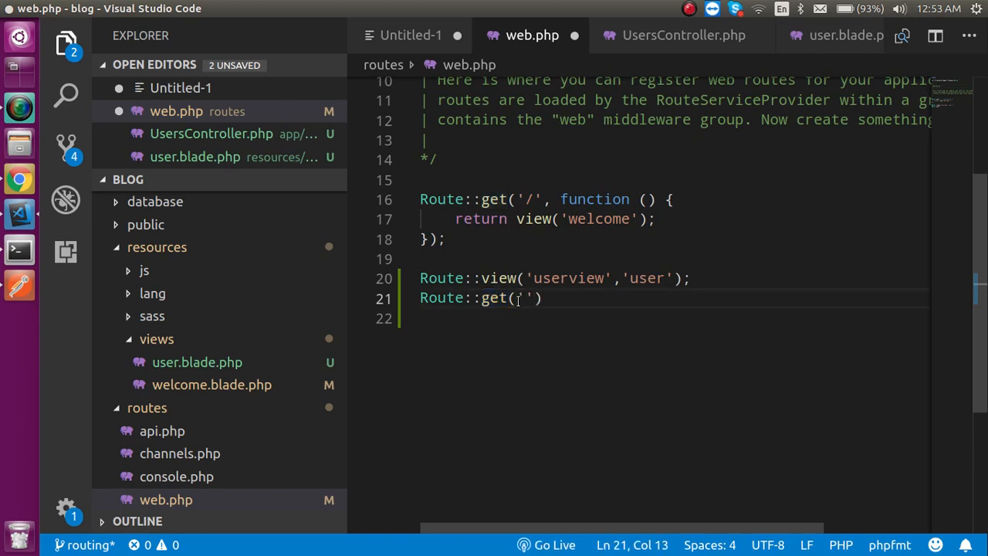
text(userc)
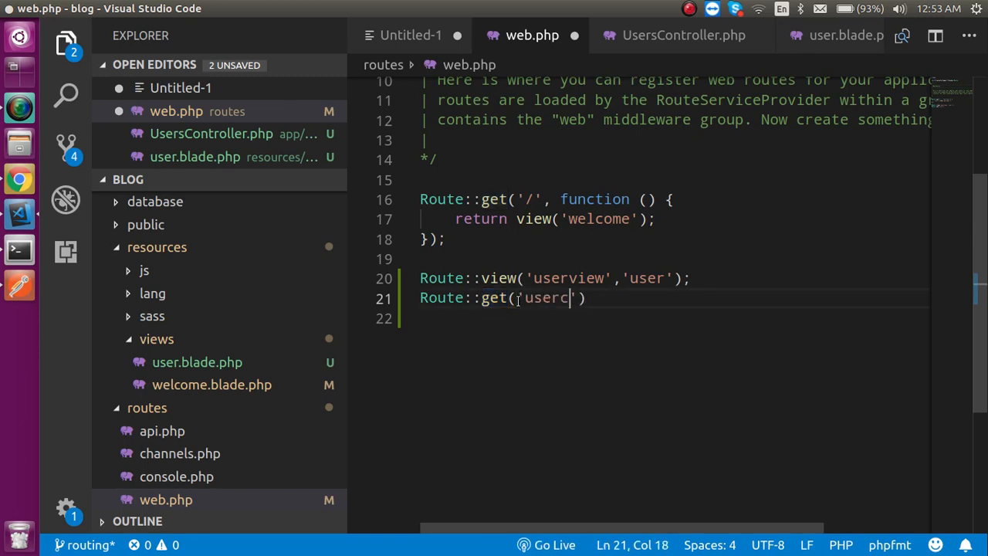
text(ontr)
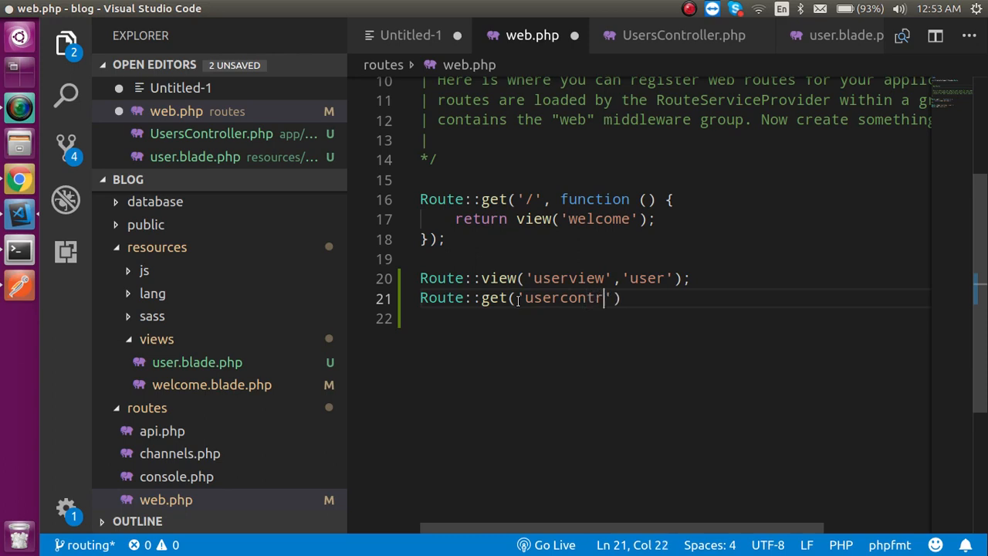
text(oller)
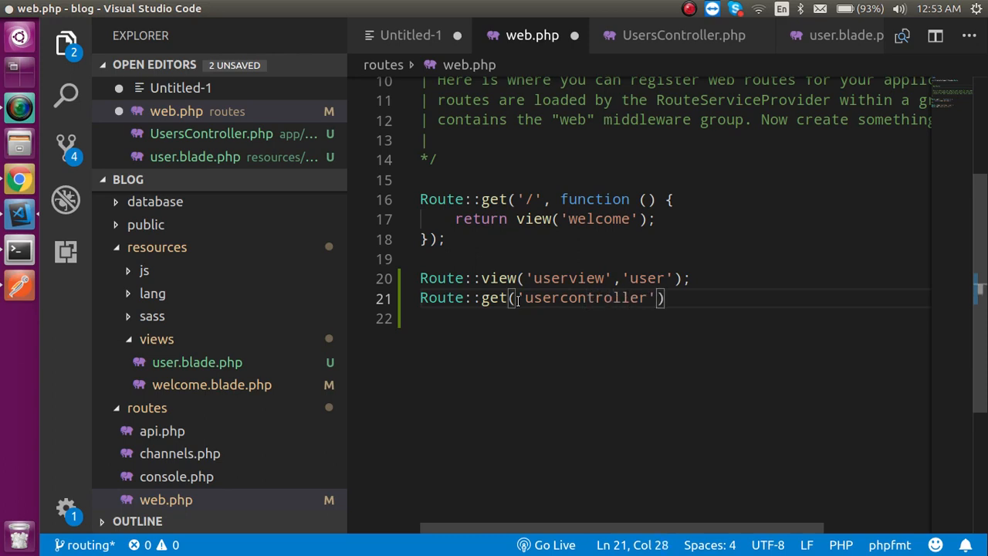
Point the usercontroller route to UsersController@account and save web.php
text(,'')
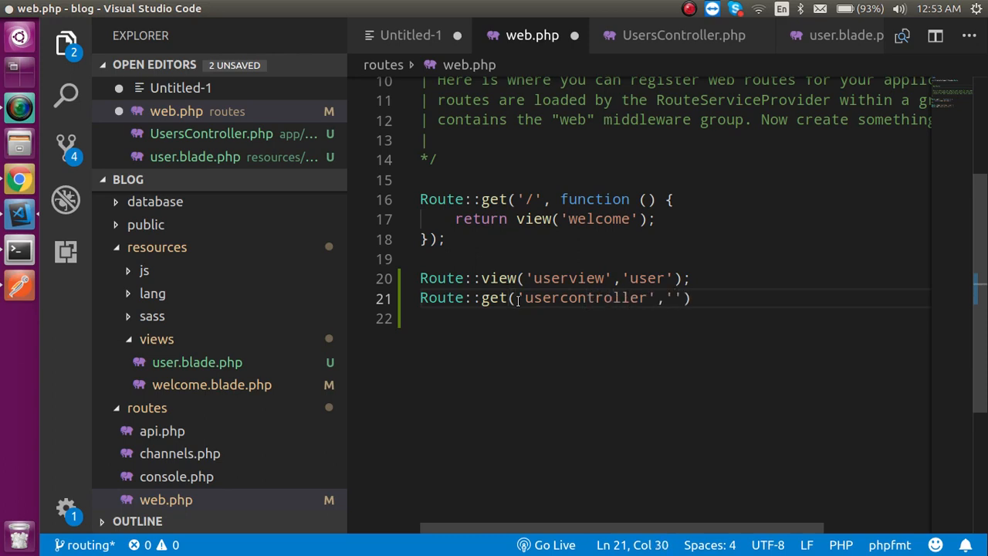
text(Users)
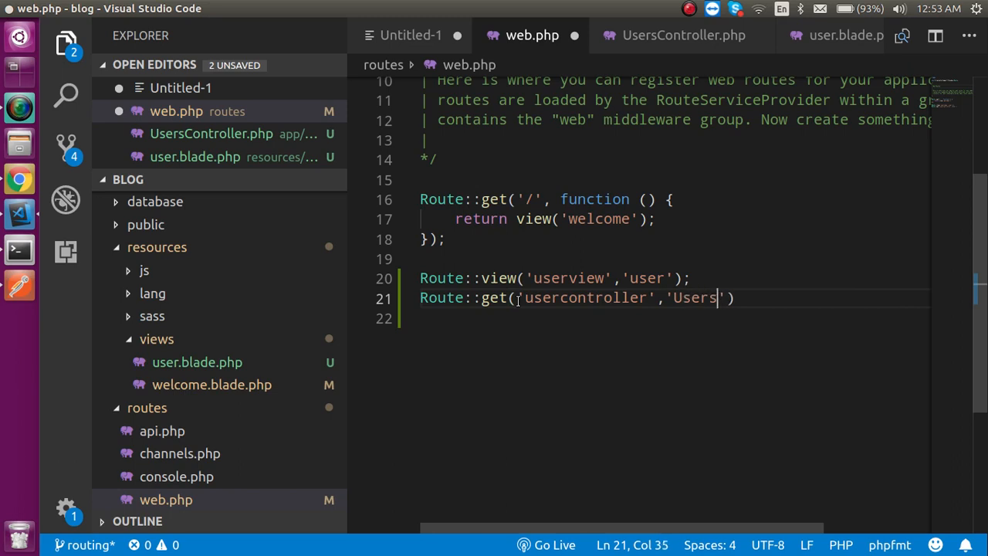
text(Cont)
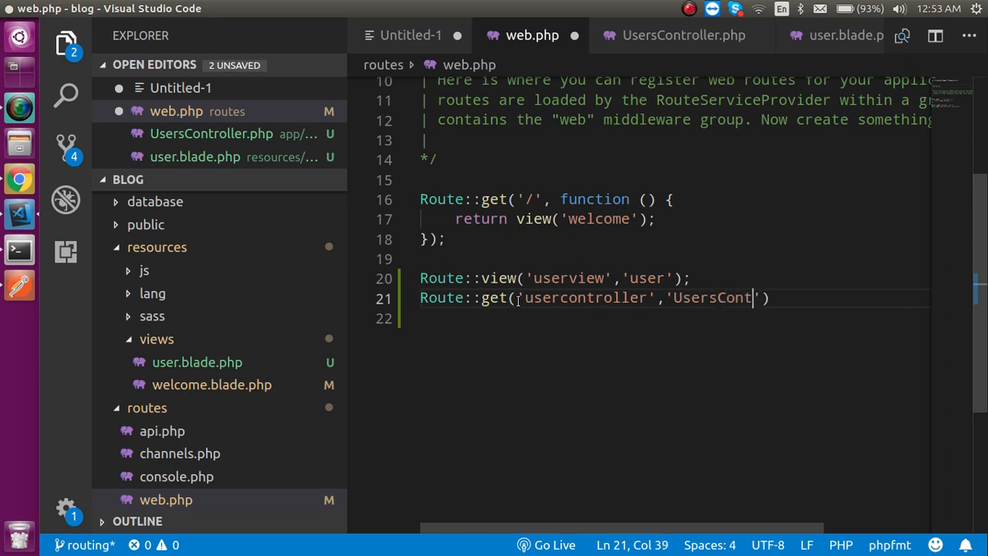
text(roller)
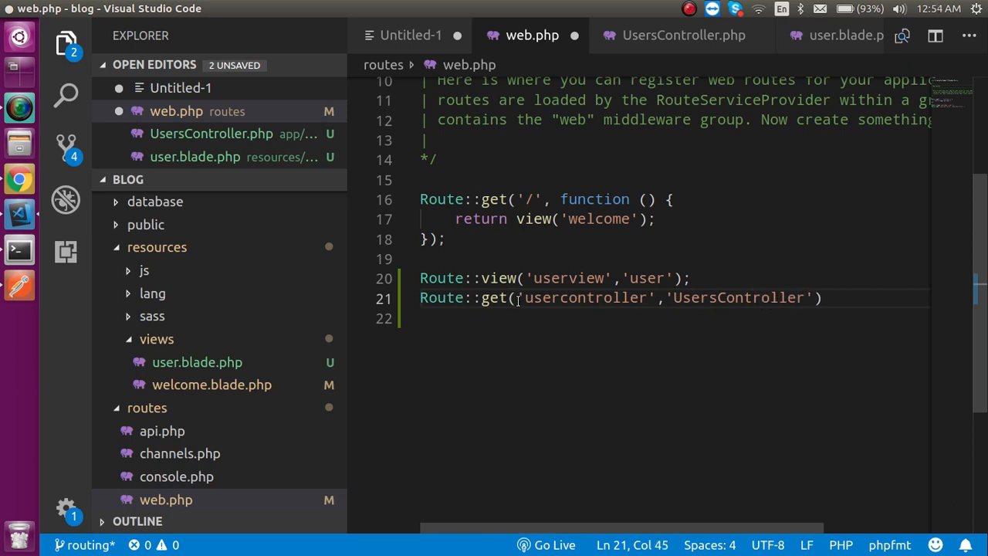
text(@index)
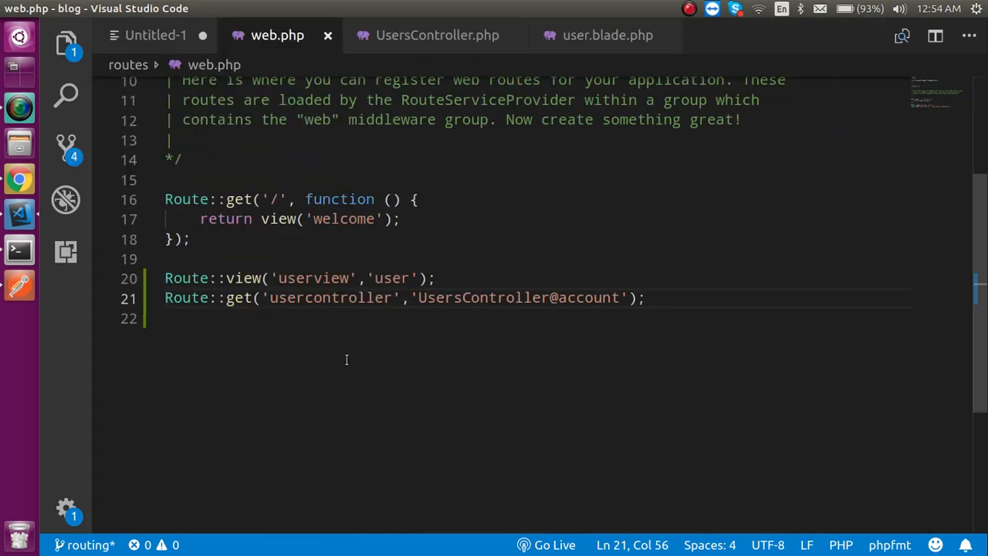
double_click(328, 297)
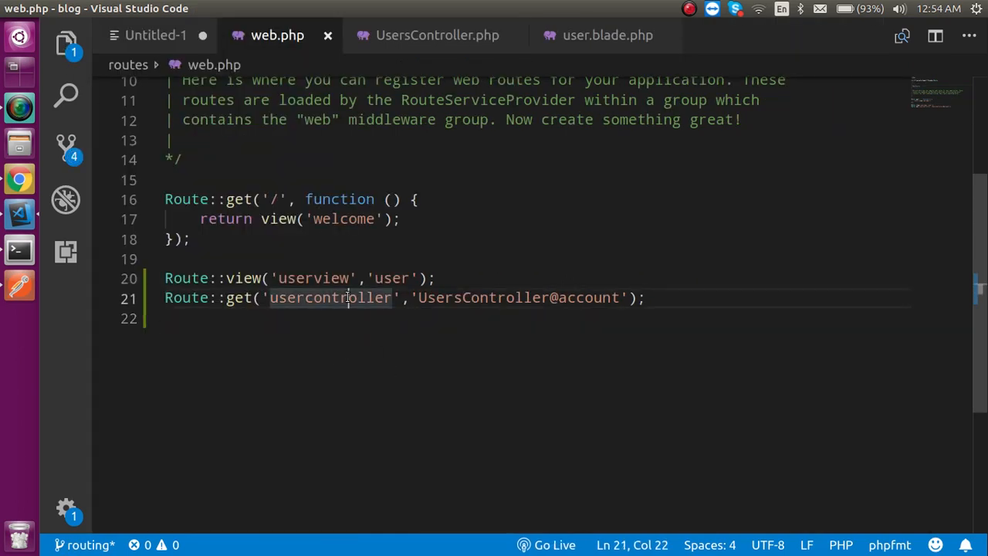
double_click(330, 298)
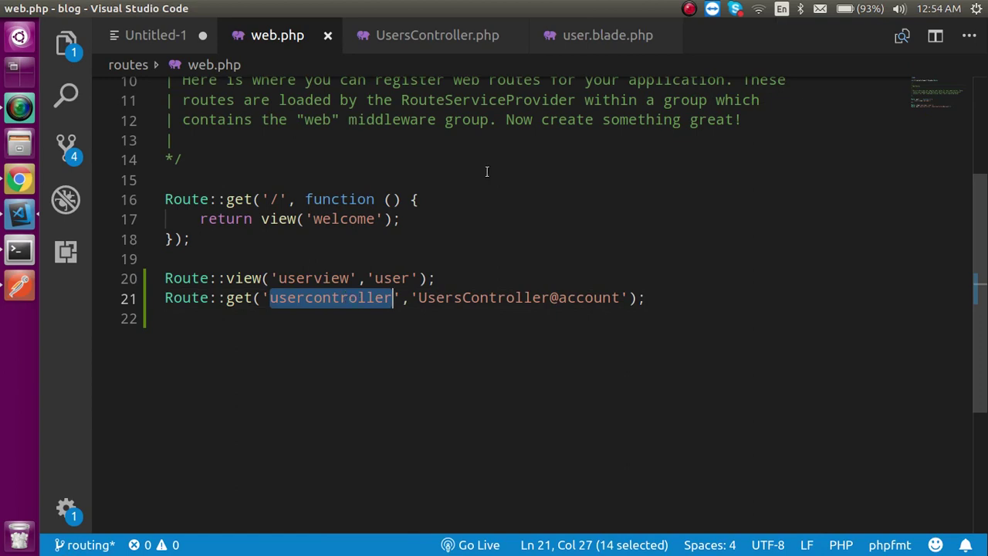
click(607, 35)
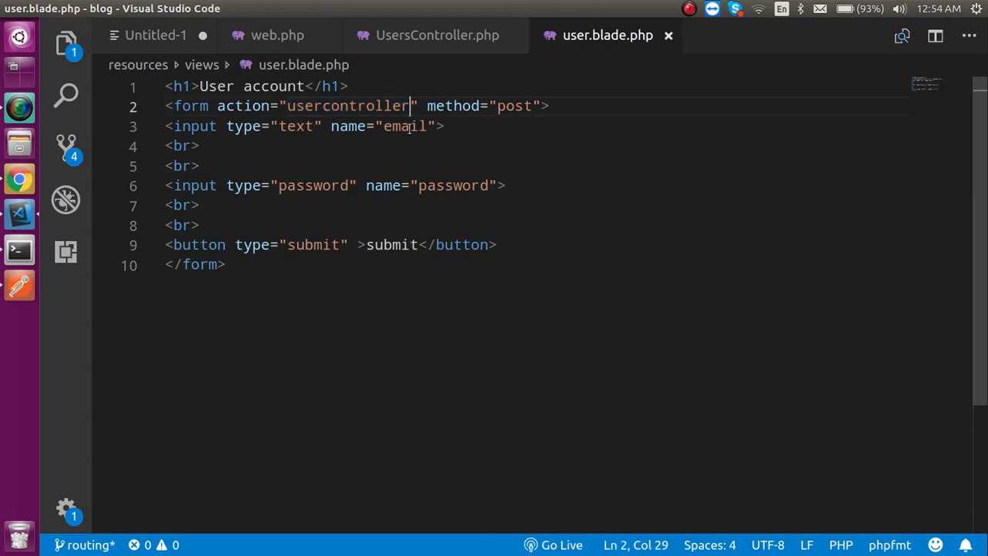
Fill in a test email and password, submit, and get MethodNotAllowedHttpException
click(18, 179)
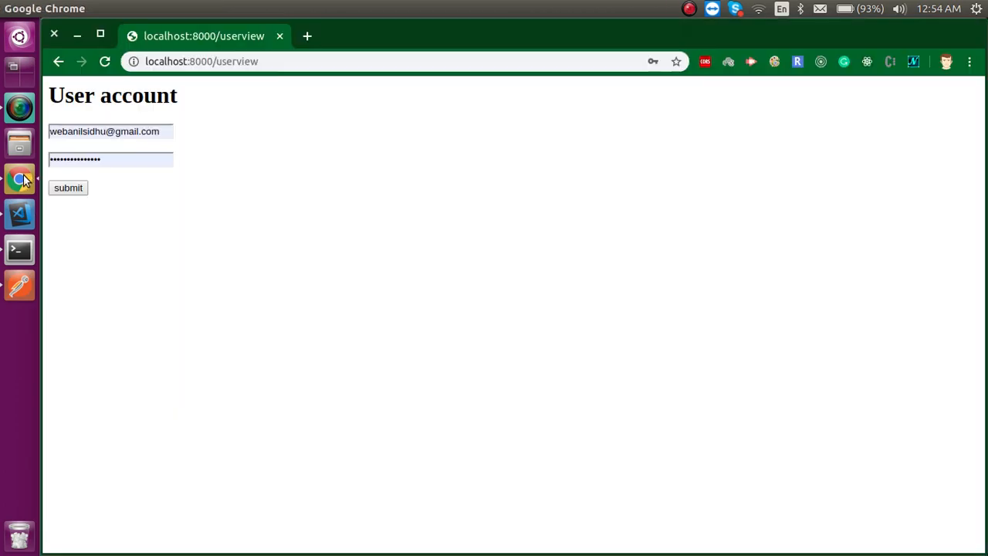
mouse_move(108, 132)
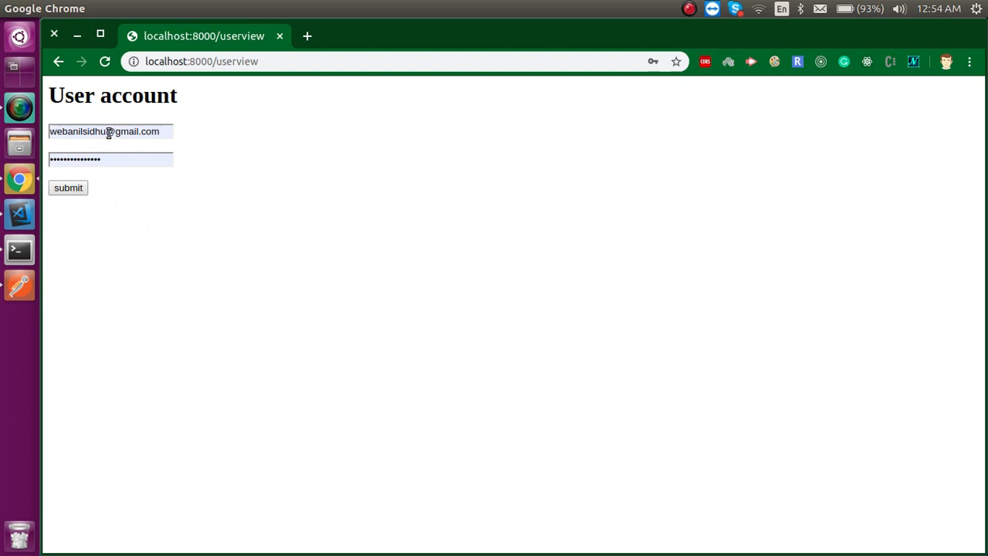
text(a)
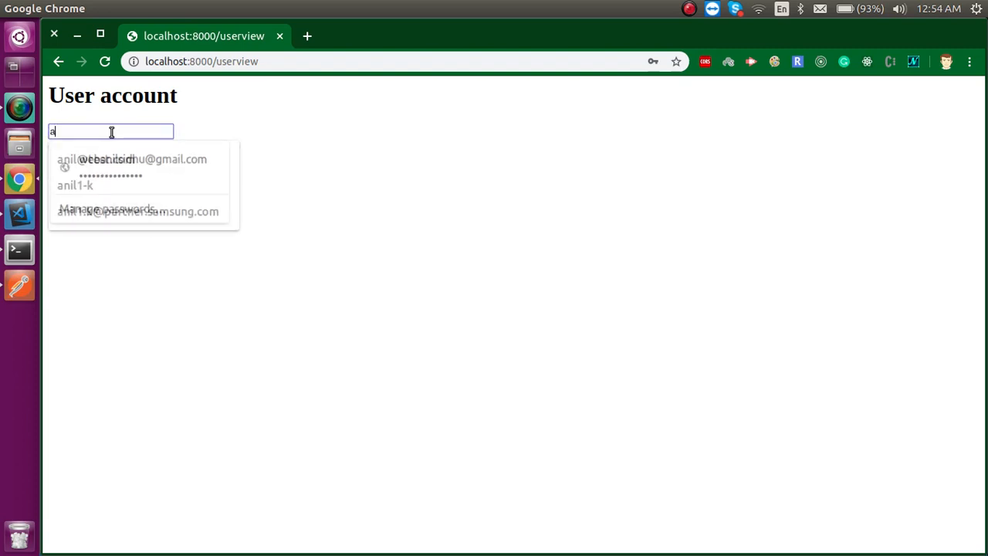
click(96, 159)
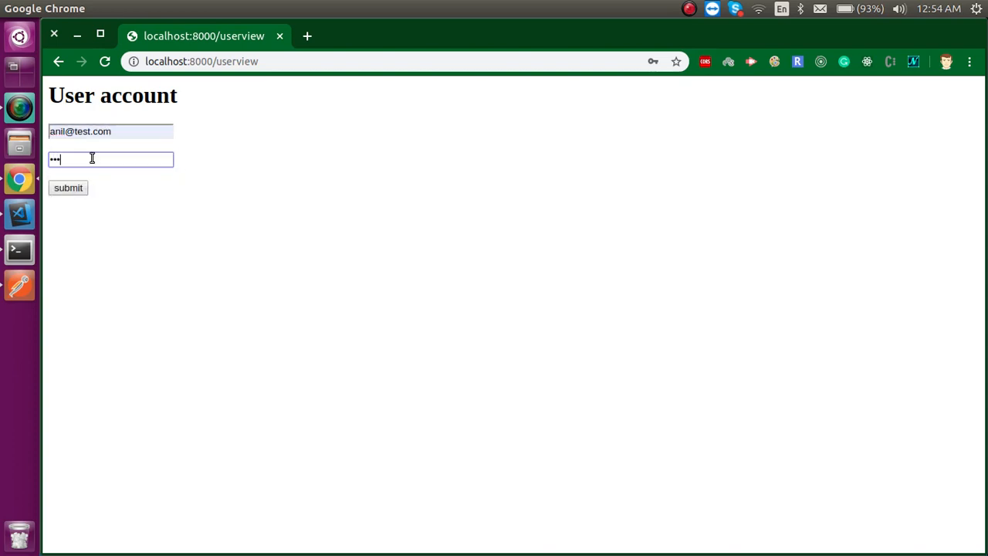
click(68, 188)
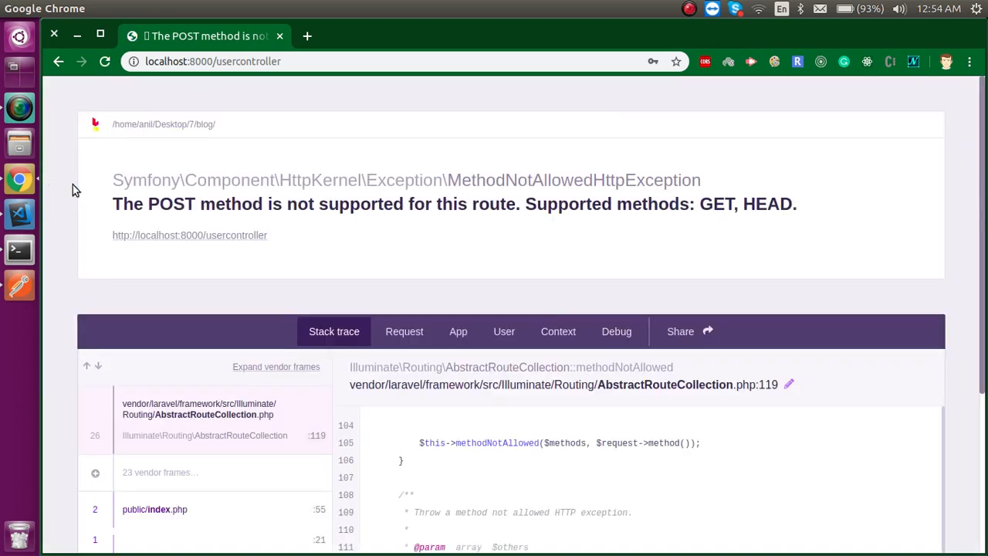
mouse_move(237, 211)
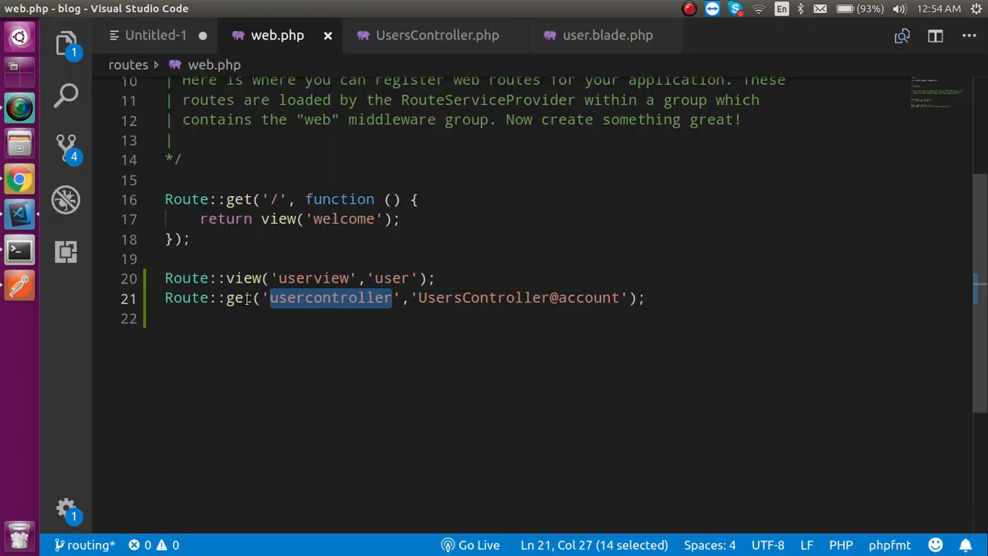
Change the usercontroller route in web.php from Route::get to Route::post
text(pos)
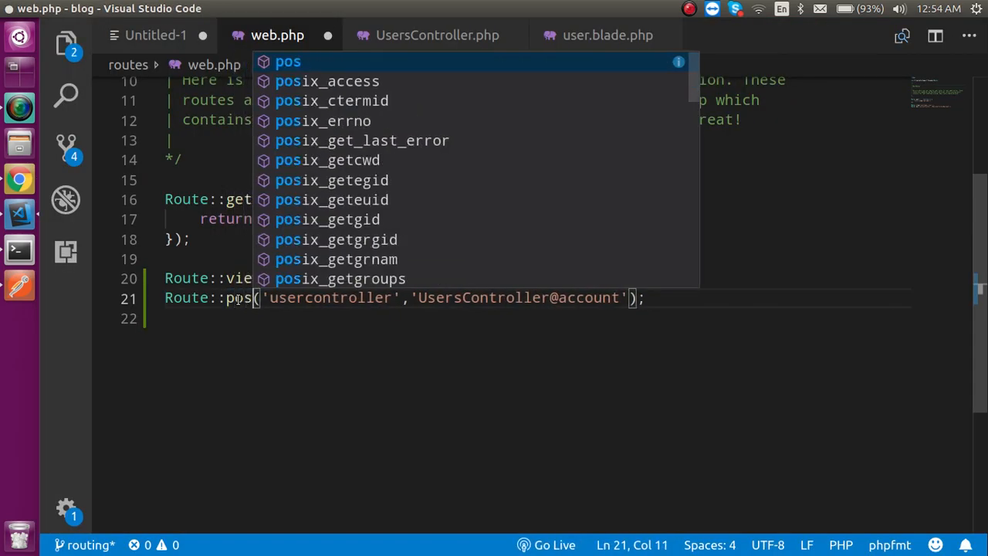
text(t)
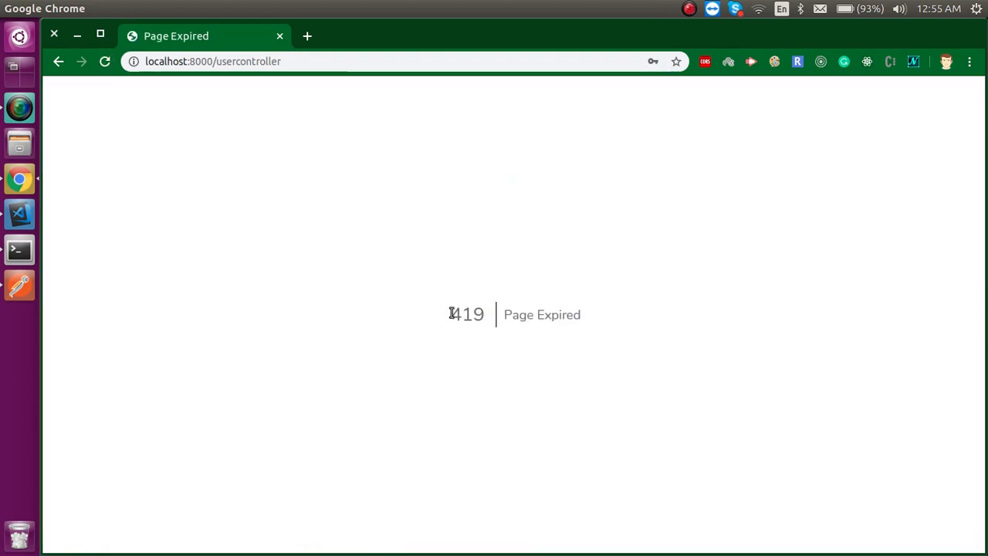
mouse_move(621, 318)
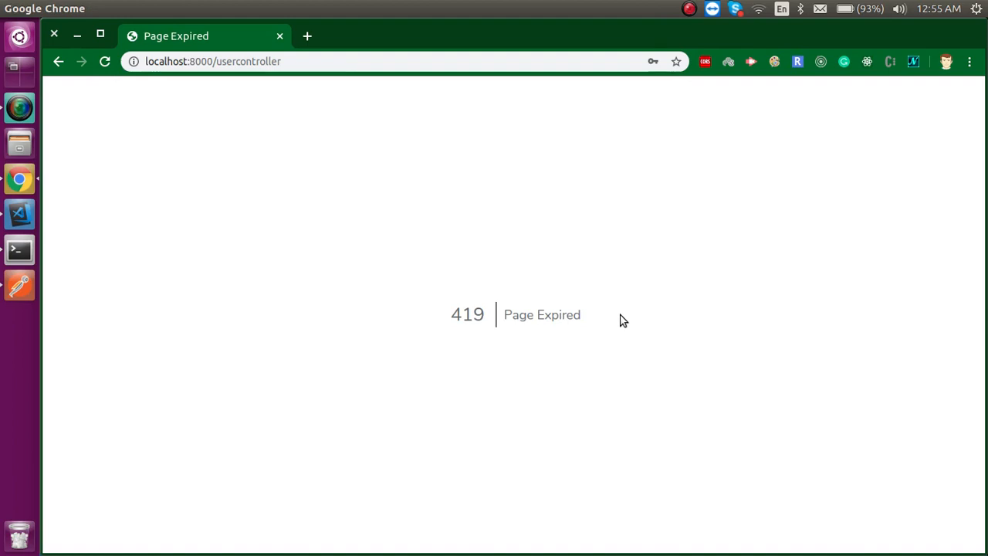
mouse_move(409, 319)
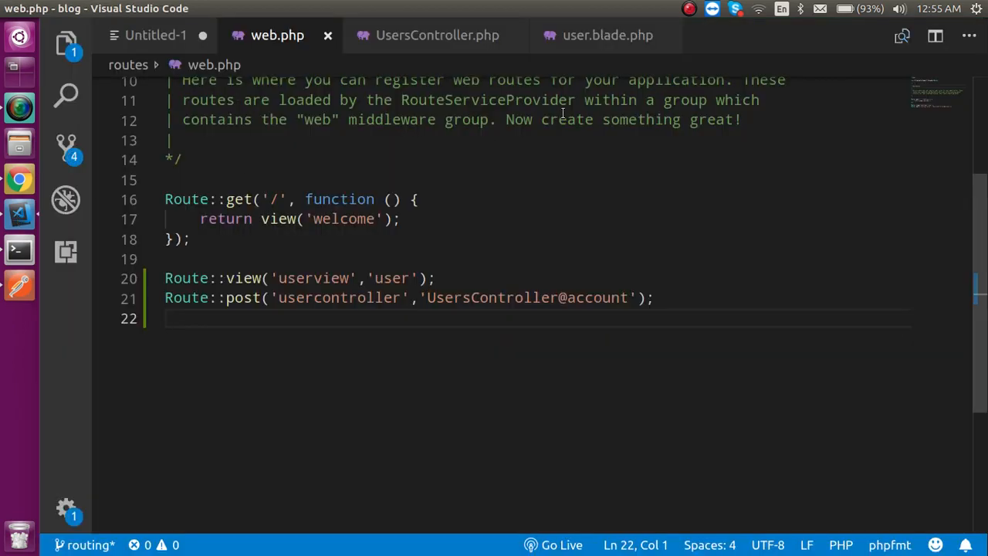
After the 419 Page Expired error, switch back to the user.blade.php form template
click(605, 35)
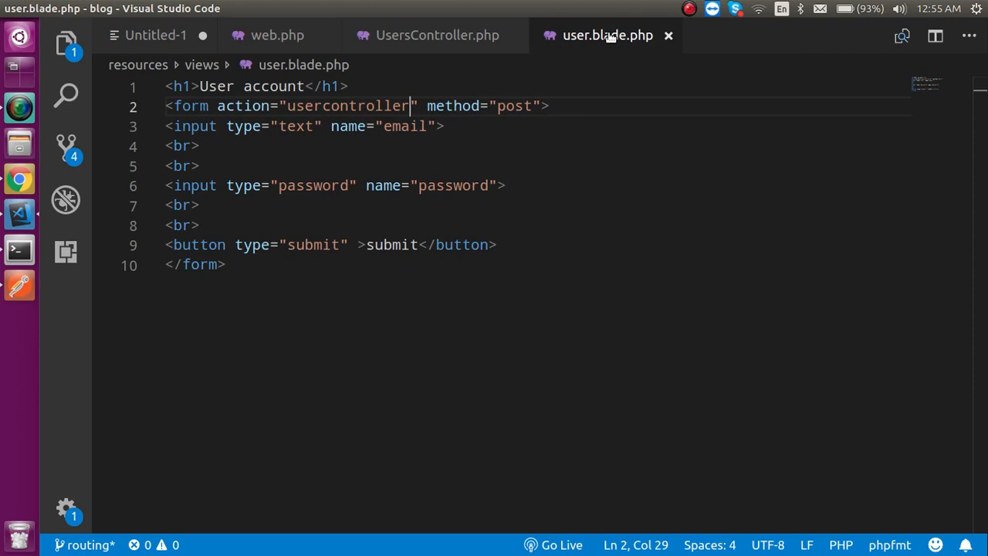
mouse_move(519, 114)
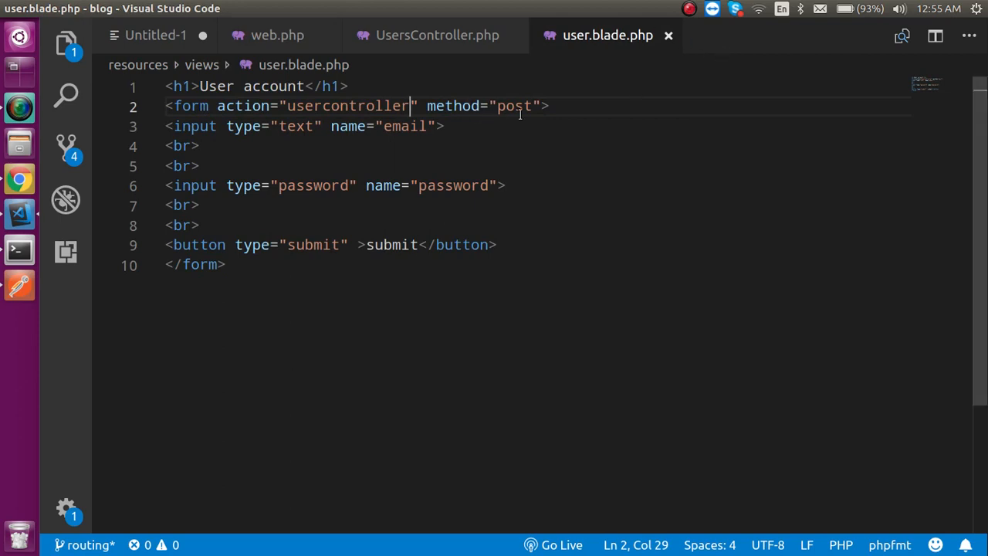
key(Enter)
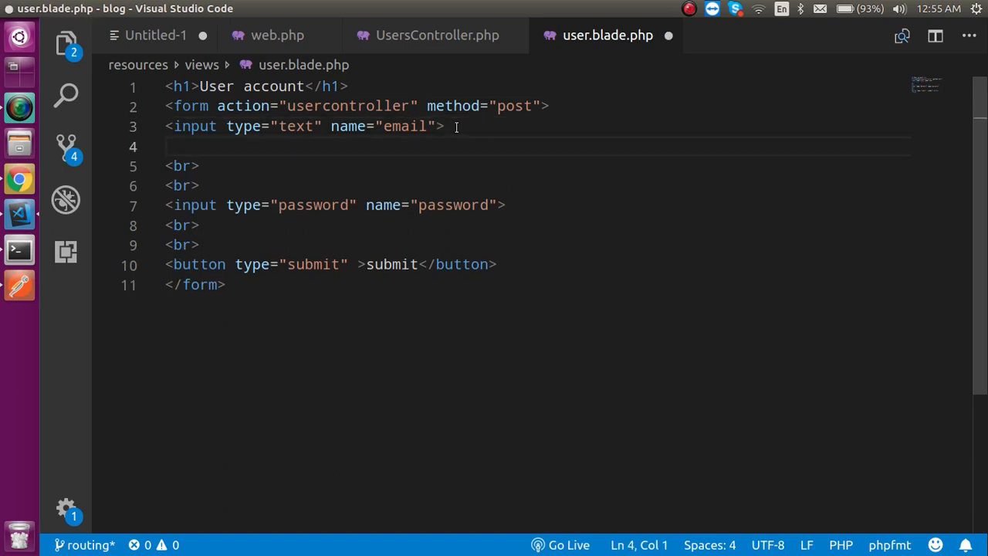
text({{}})
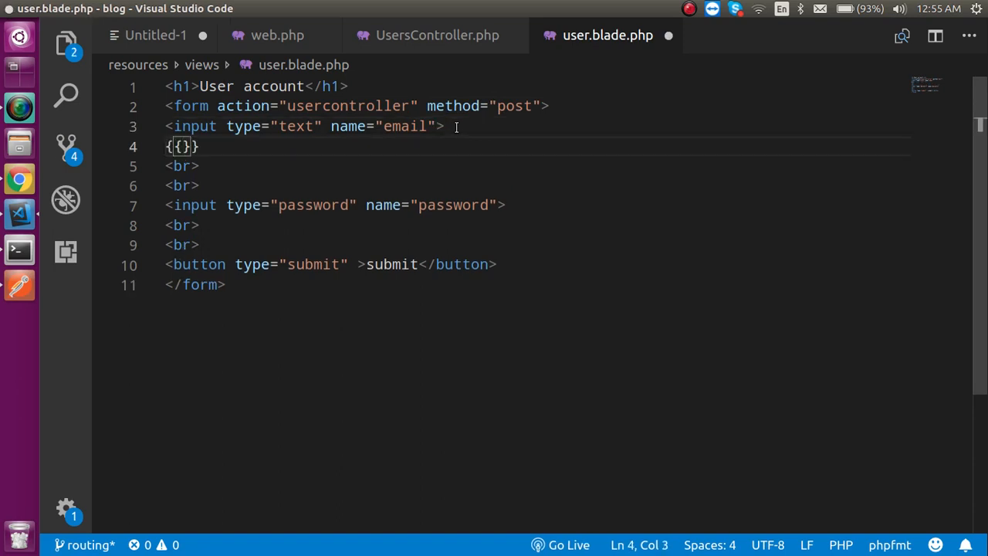
text(@csrf)
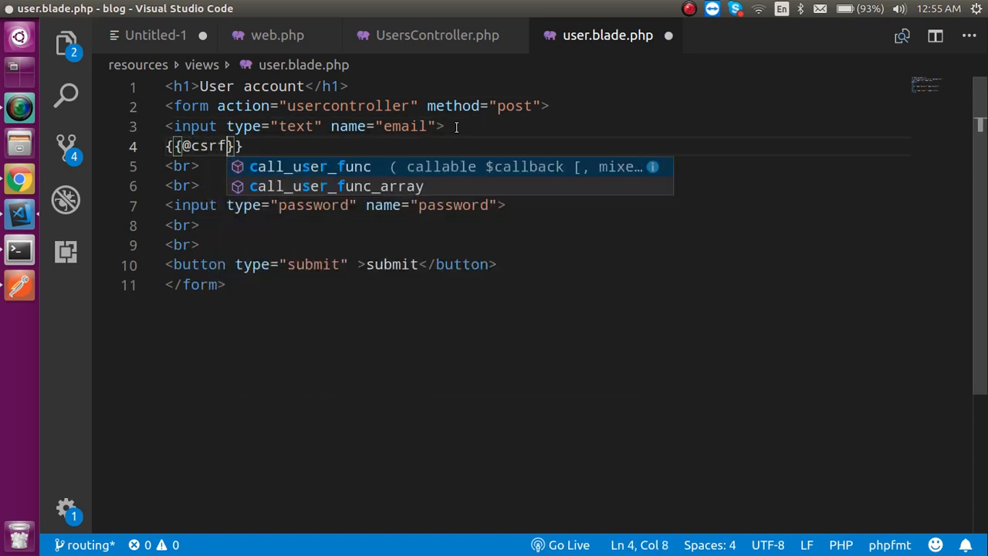
text(_)
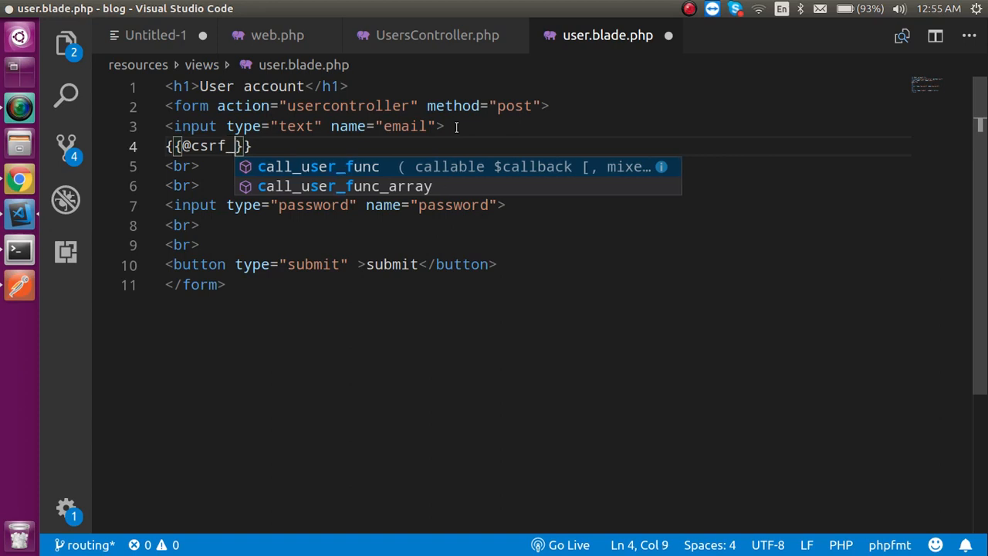
text(field)
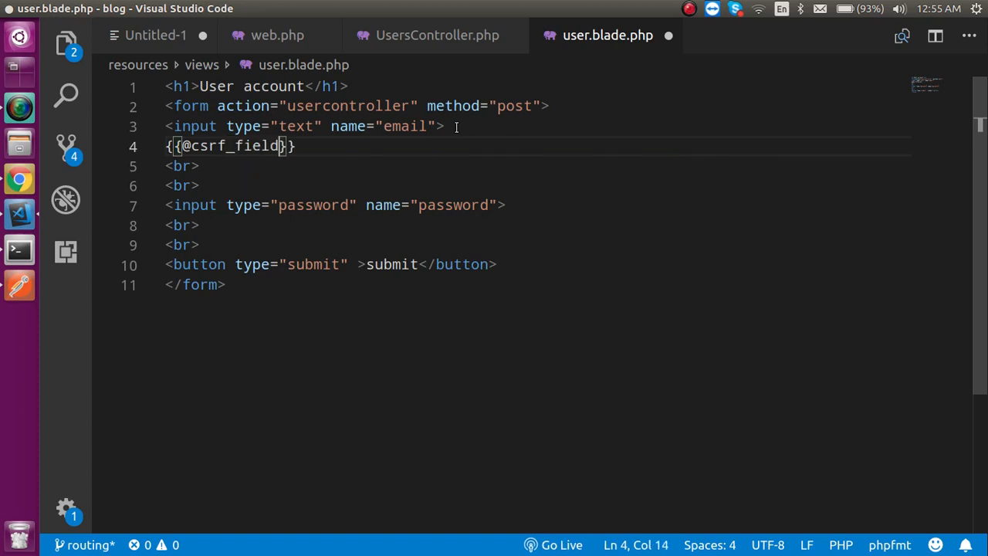
text(())
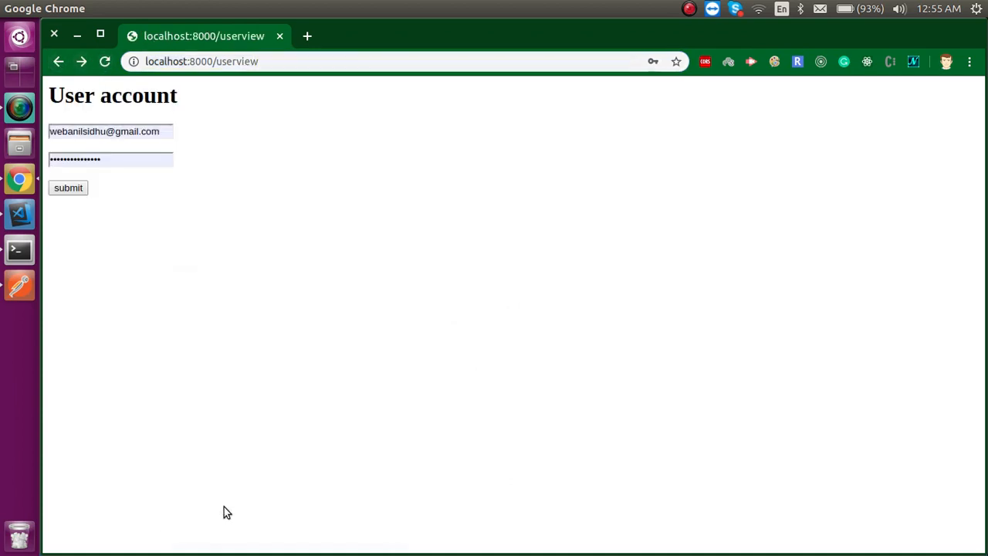
Inspect the form in DevTools, select the hidden _token input, then focus the email field
key(F12)
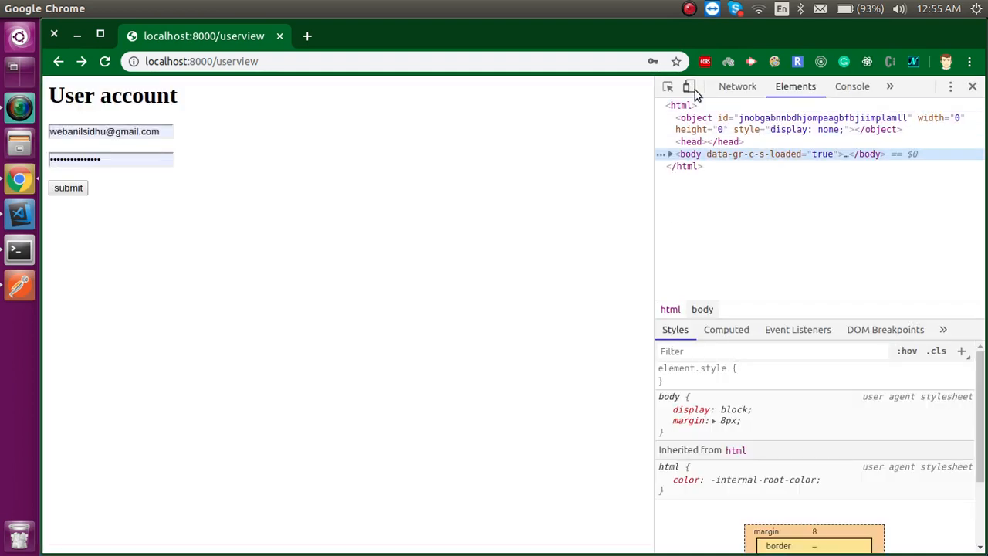
click(669, 153)
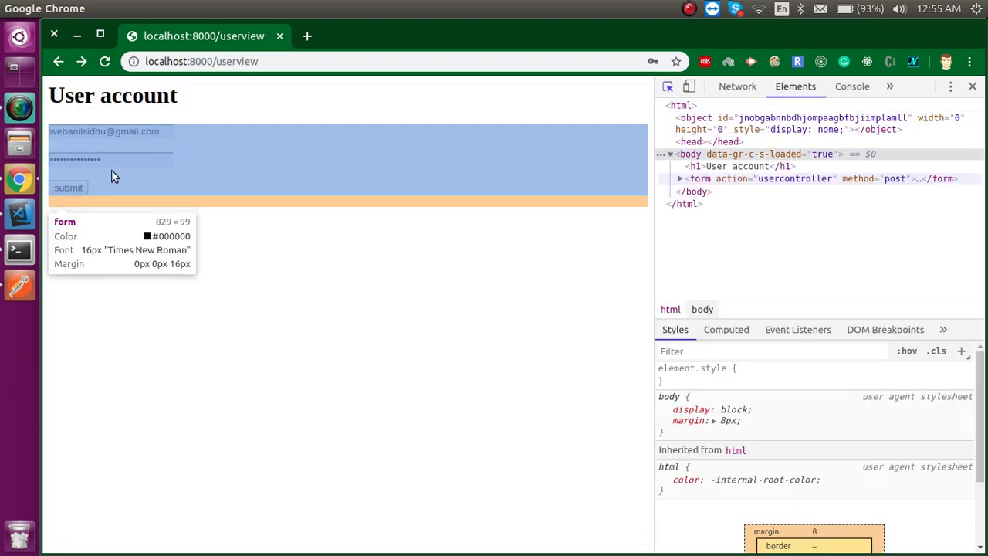
click(678, 178)
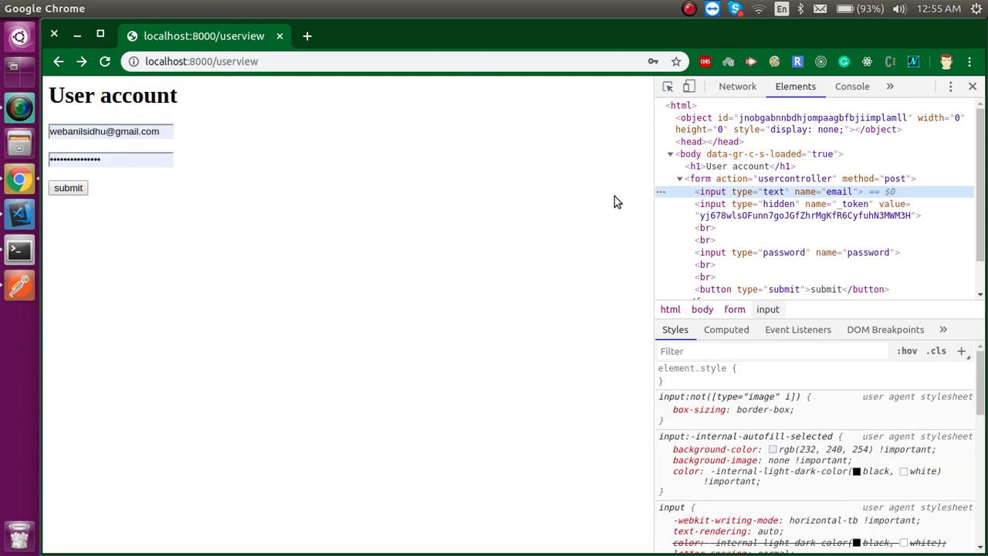
click(803, 215)
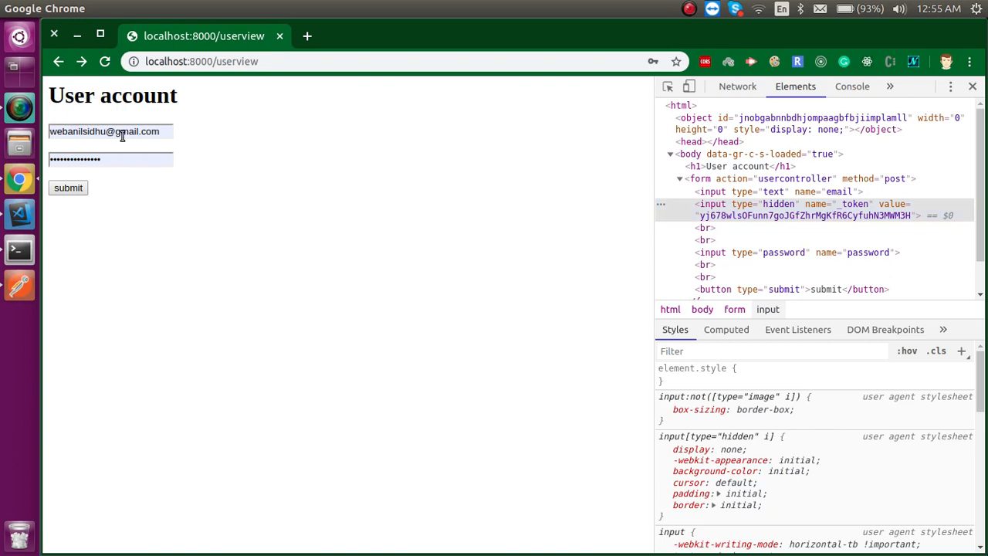
click(108, 131)
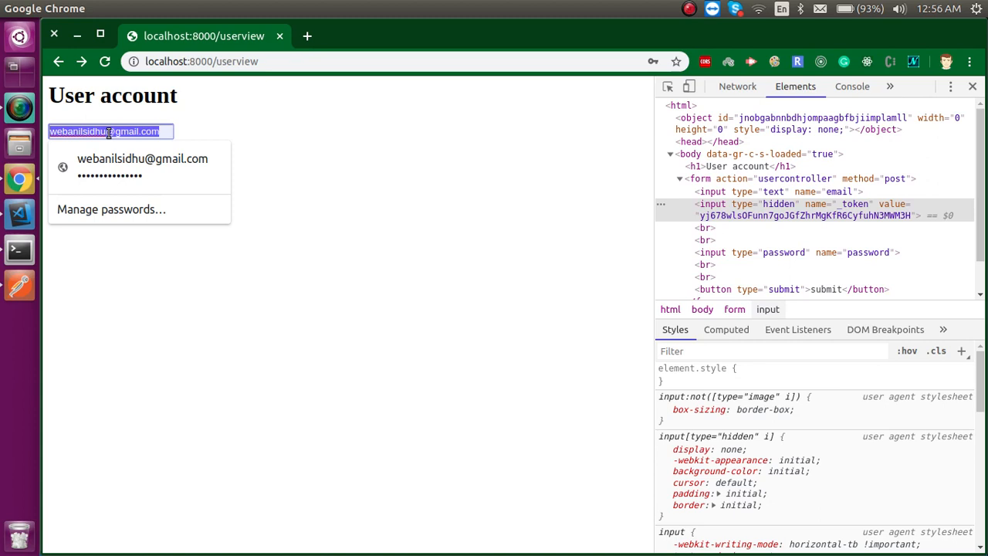
text(anil@test.com)
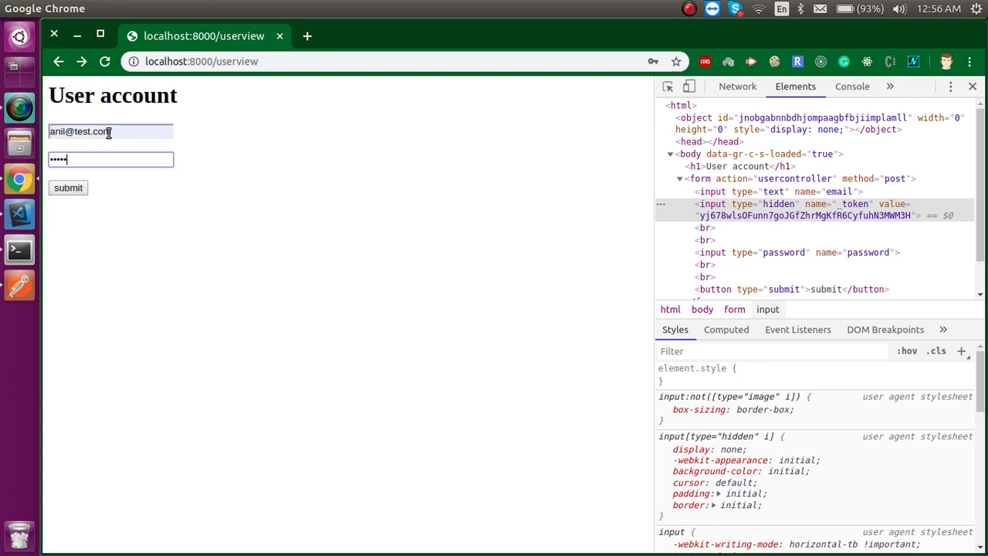
click(68, 188)
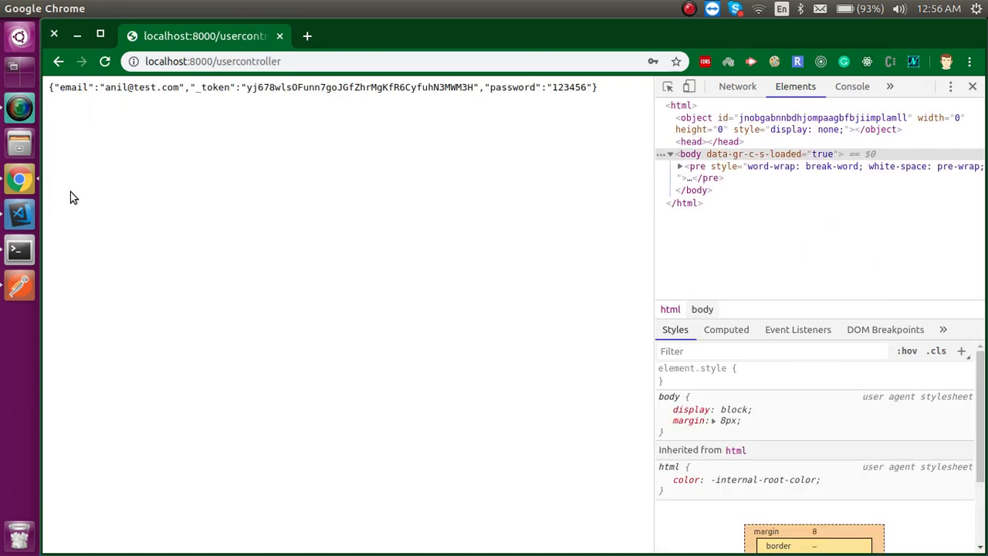
mouse_move(298, 102)
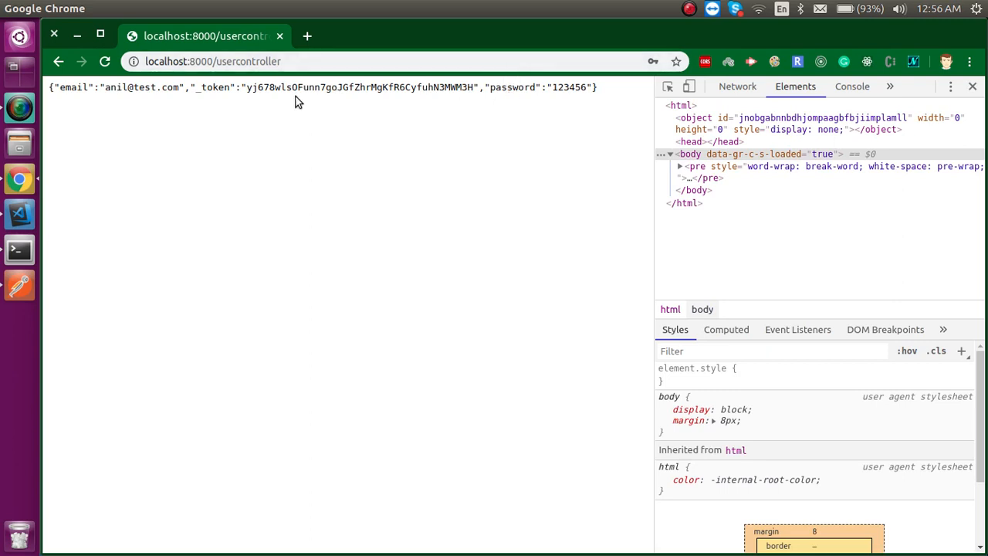
double_click(152, 101)
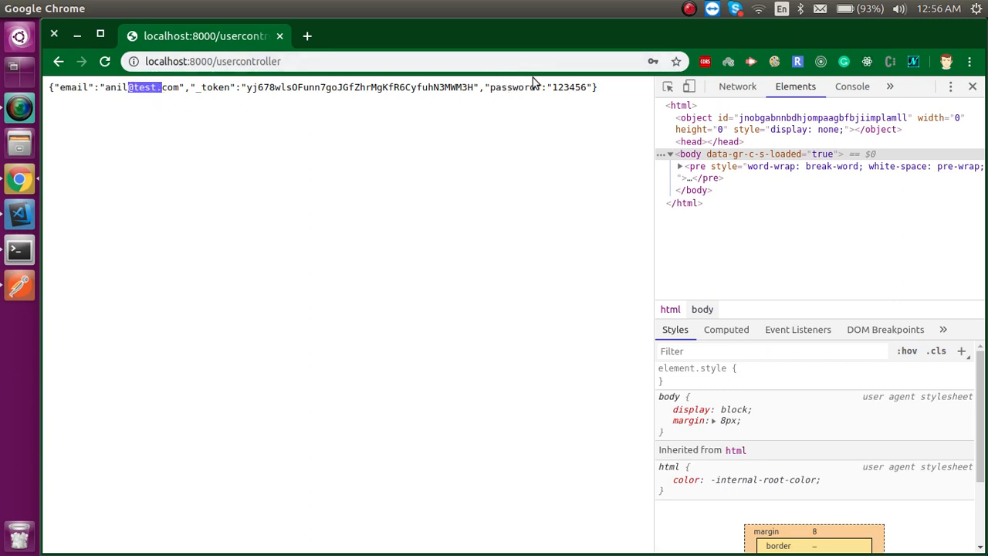
double_click(355, 87)
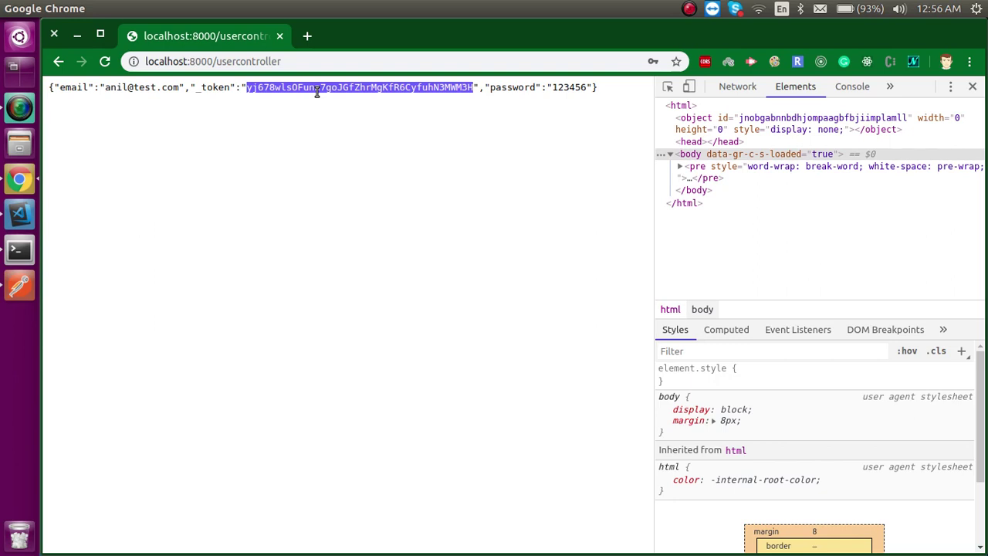
click(687, 10)
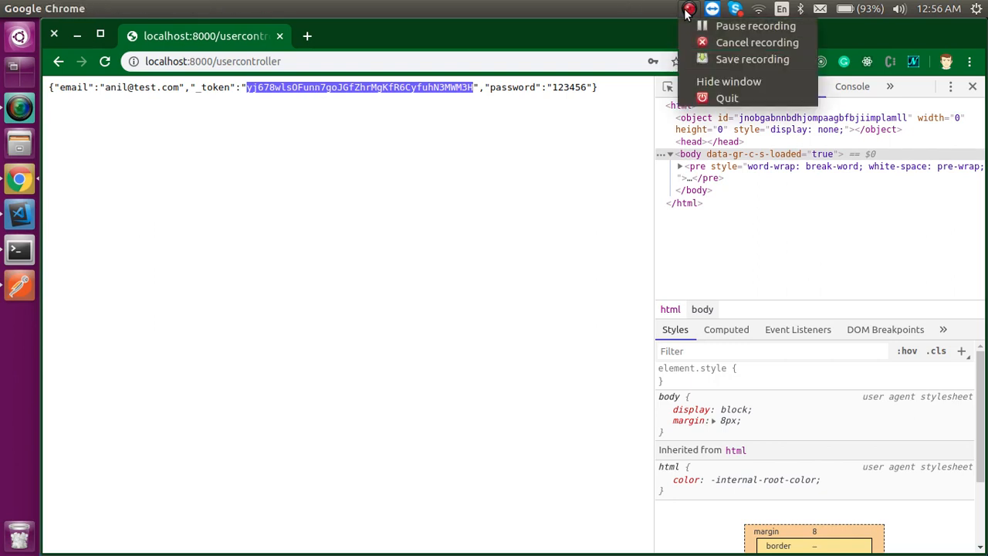